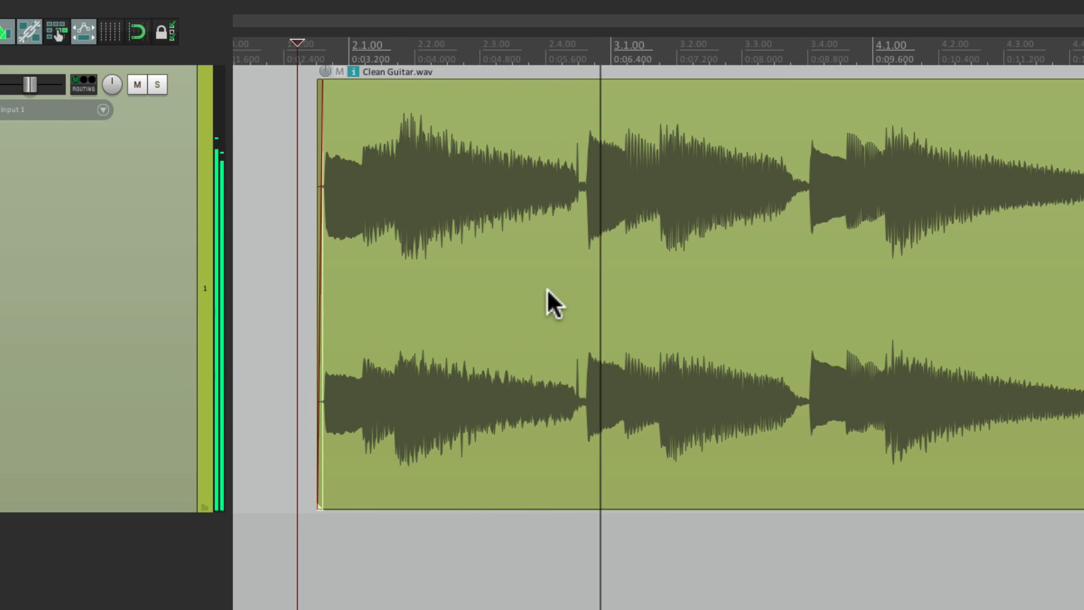
pyautogui.moveTo(582, 238)
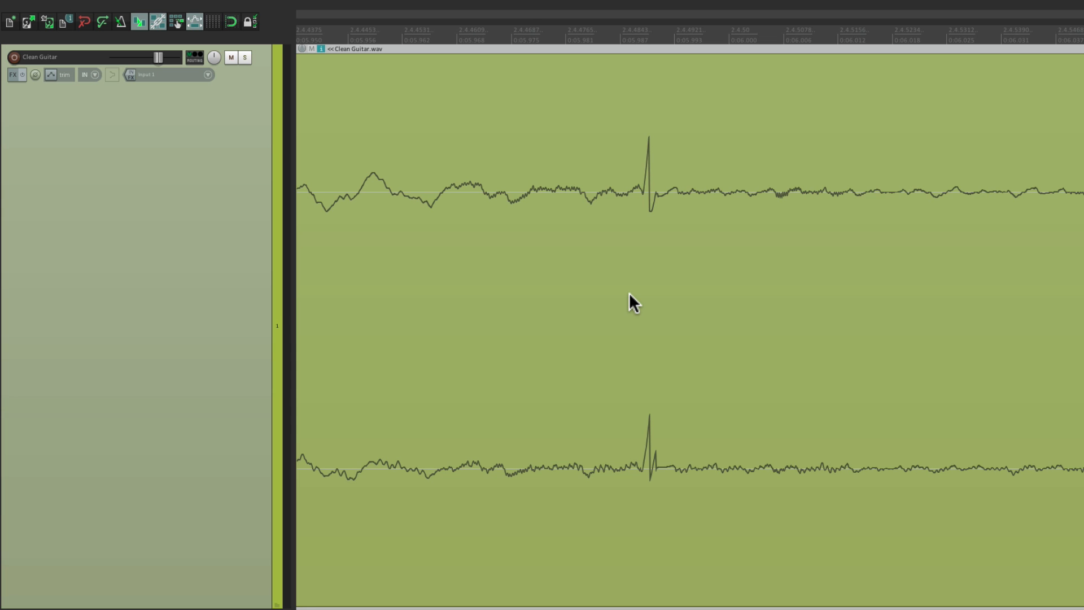
pyautogui.moveTo(713, 251)
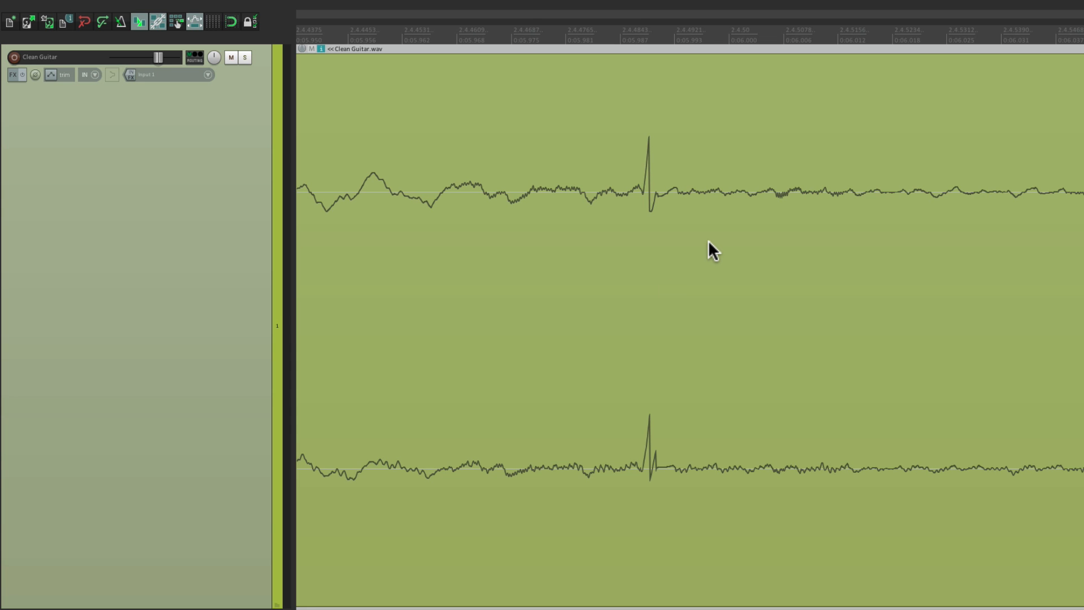
pyautogui.moveTo(590, 244)
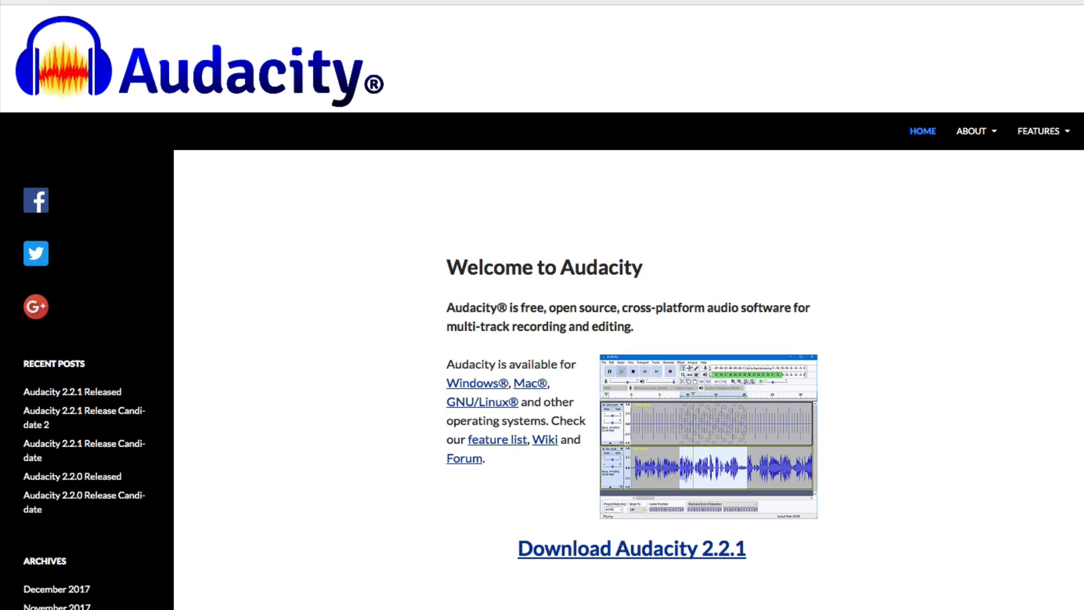
pyautogui.moveTo(691, 570)
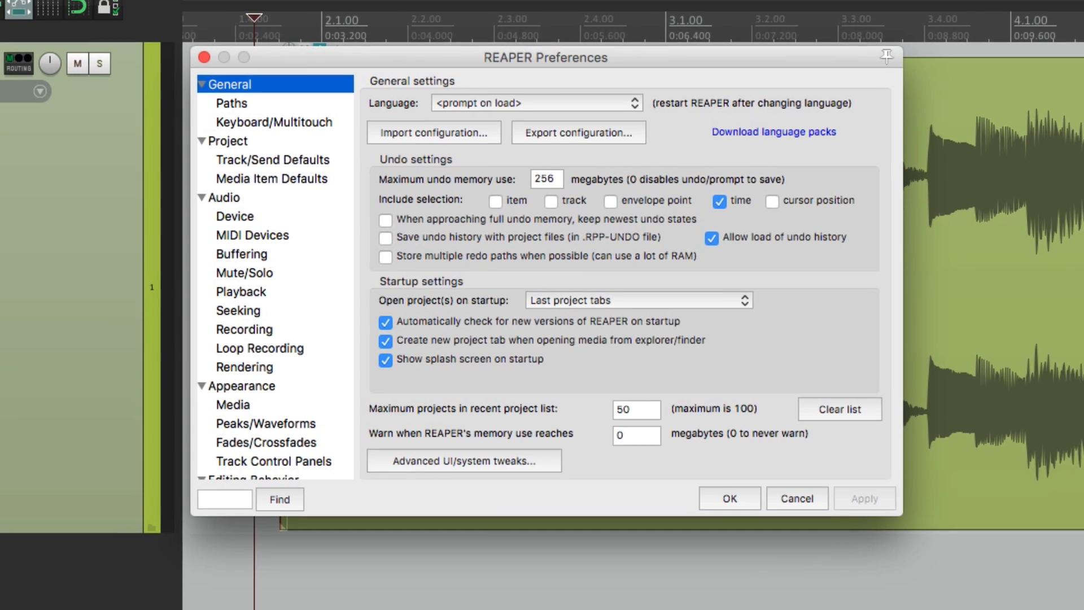
# Add Audacity.app as REAPER's primary external editor, leaving the extension blank
pyautogui.scroll(-3)
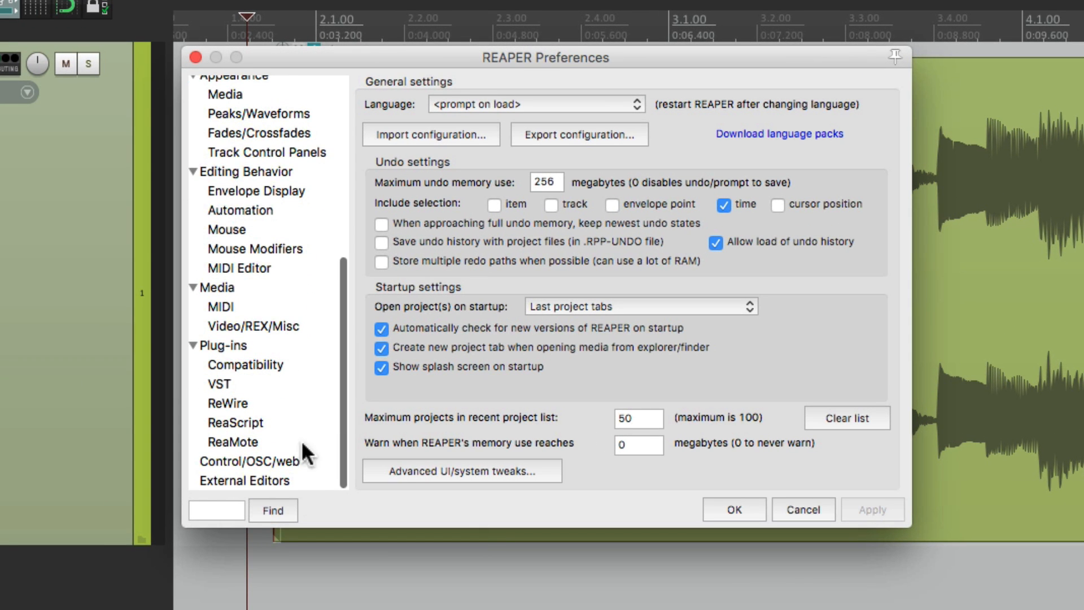
pyautogui.click(244, 481)
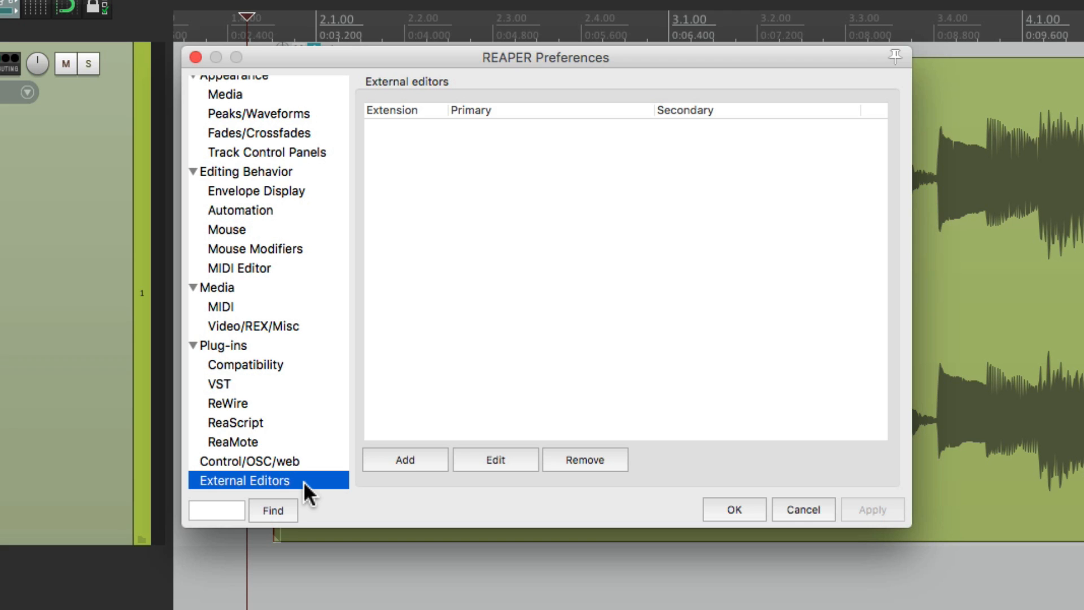
pyautogui.moveTo(394, 471)
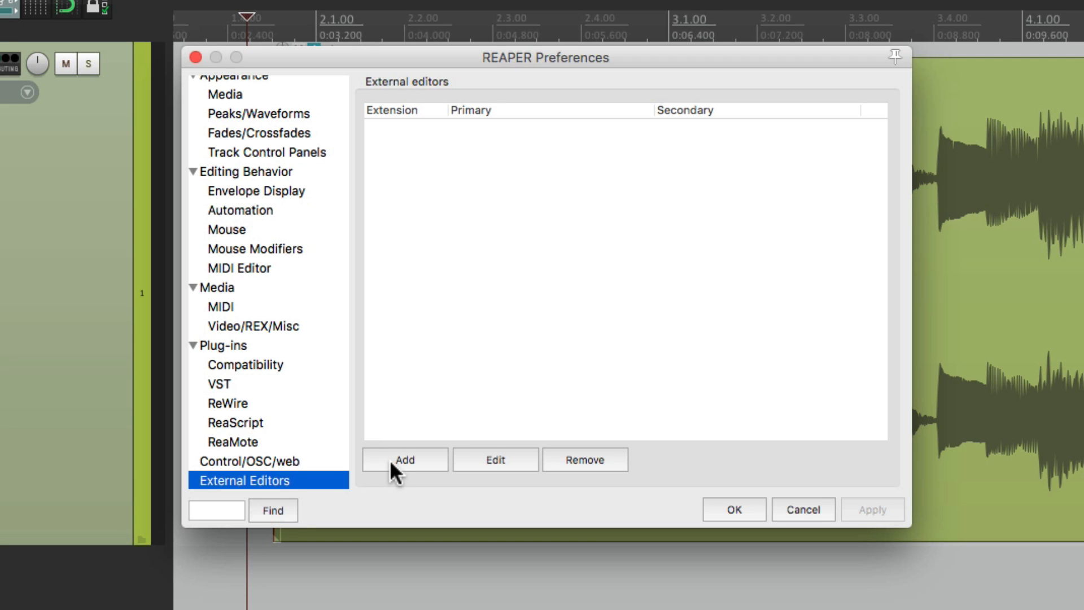
pyautogui.click(403, 459)
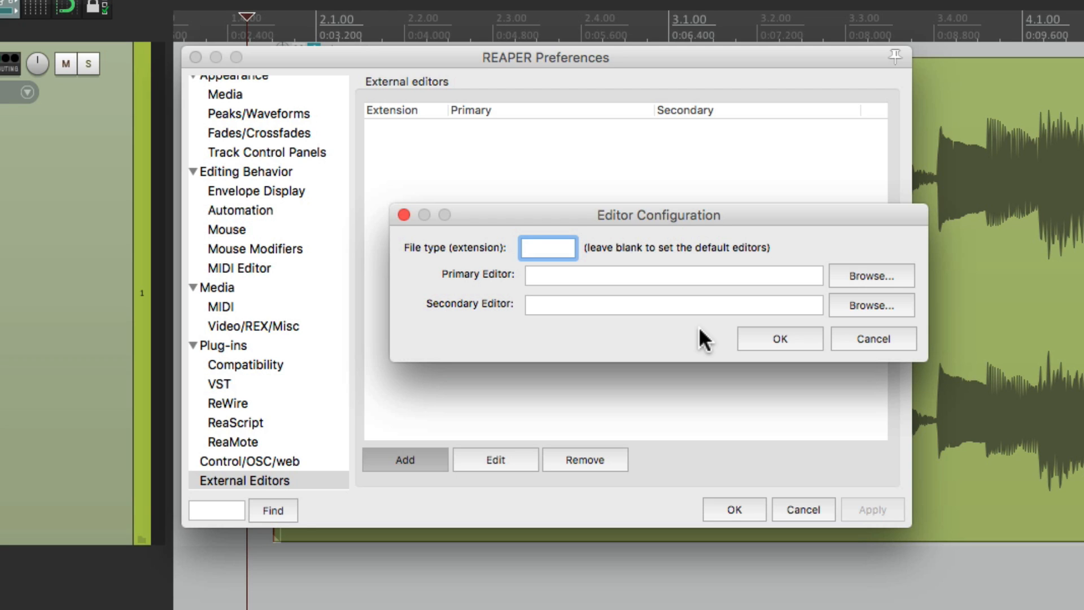
pyautogui.click(547, 247)
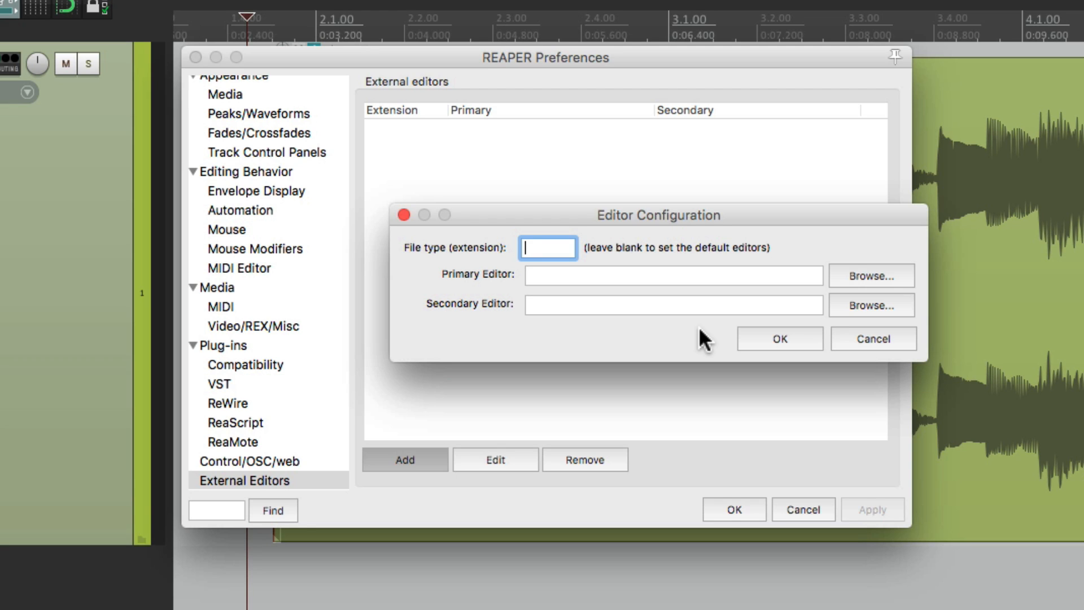
pyautogui.moveTo(871, 276)
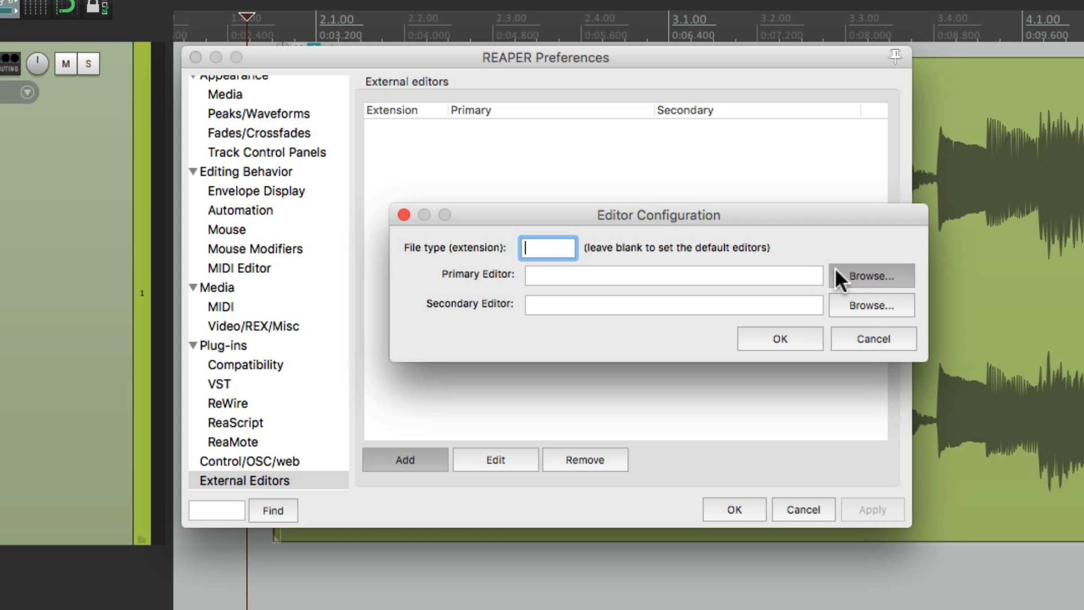
pyautogui.click(871, 276)
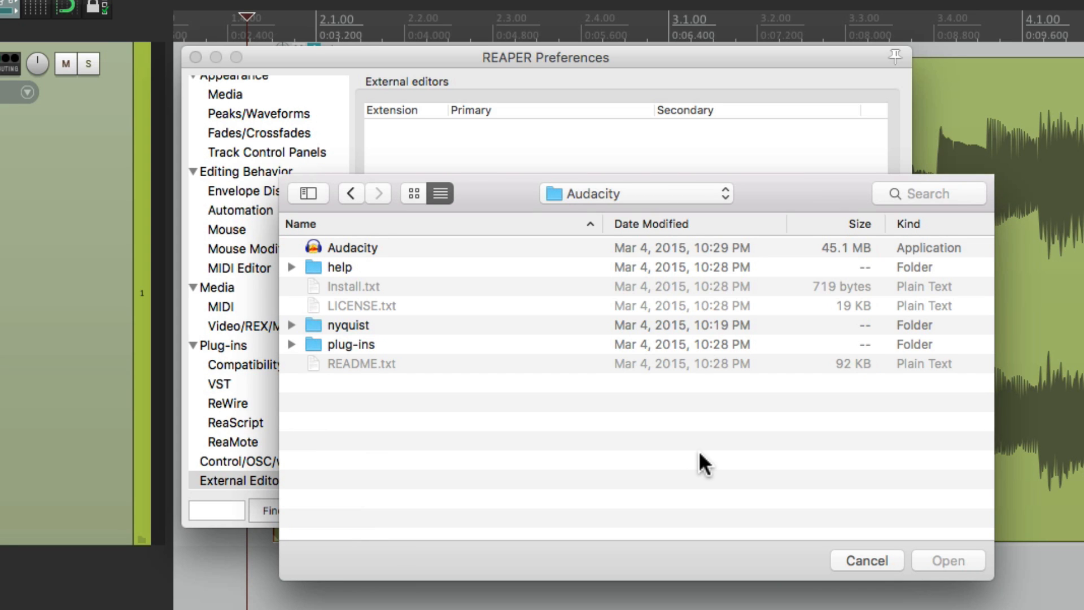
pyautogui.moveTo(403, 263)
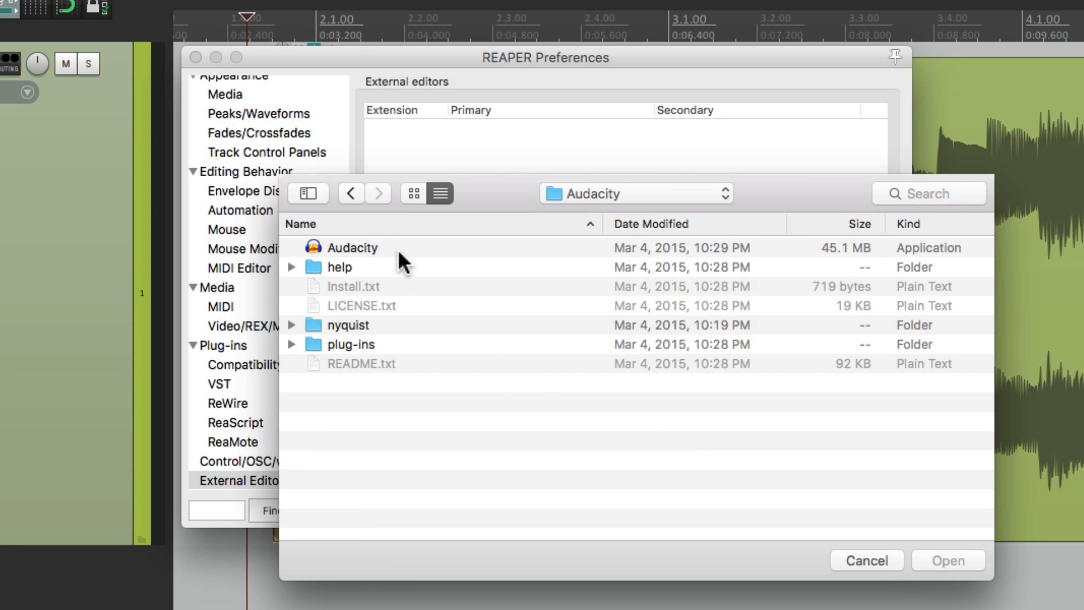
pyautogui.click(948, 561)
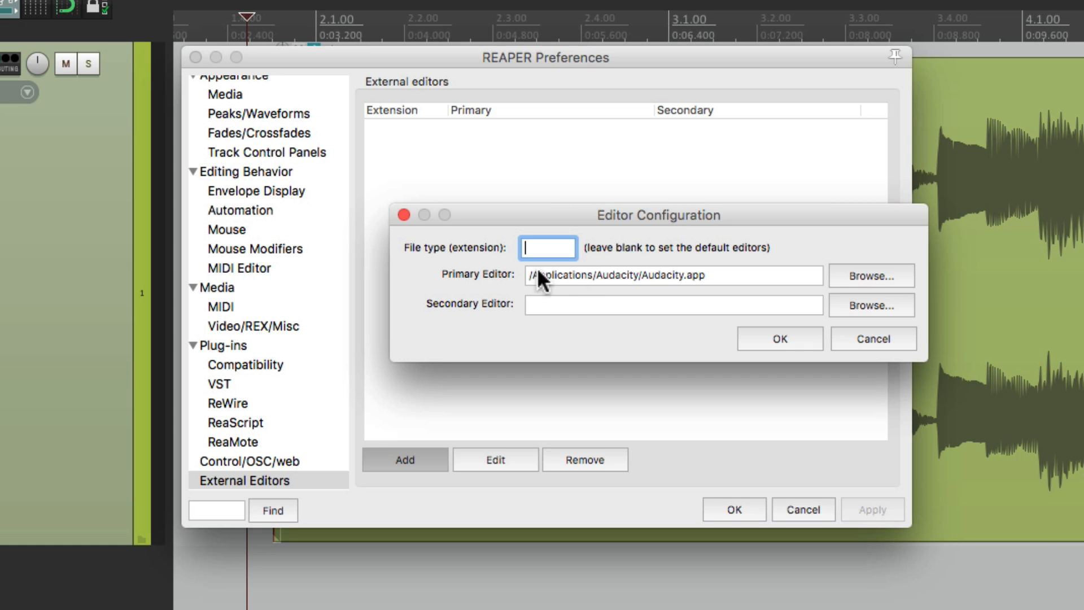
pyautogui.moveTo(746, 298)
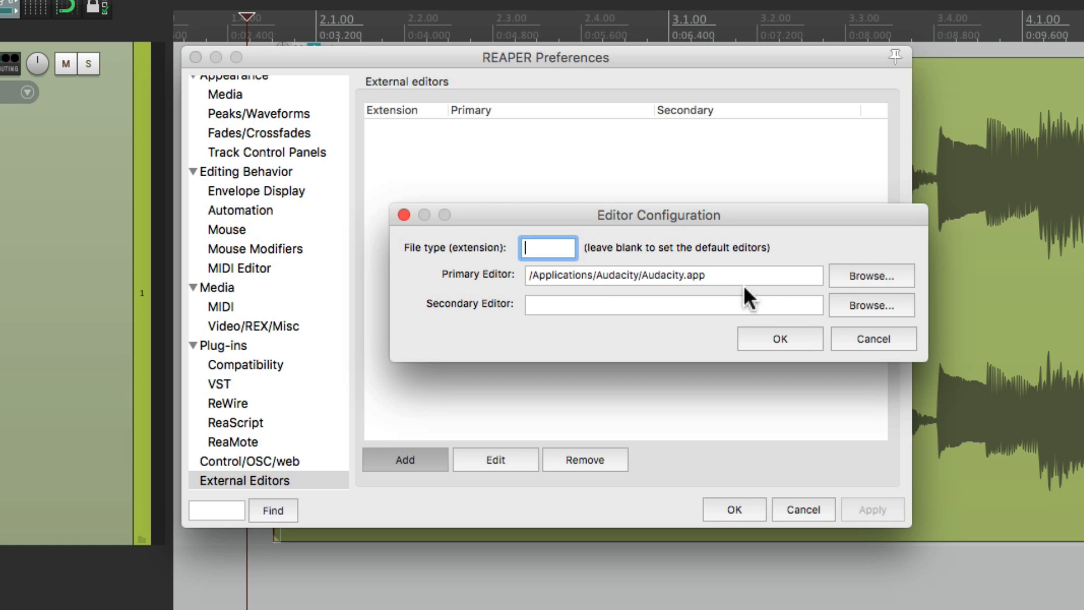
pyautogui.click(779, 339)
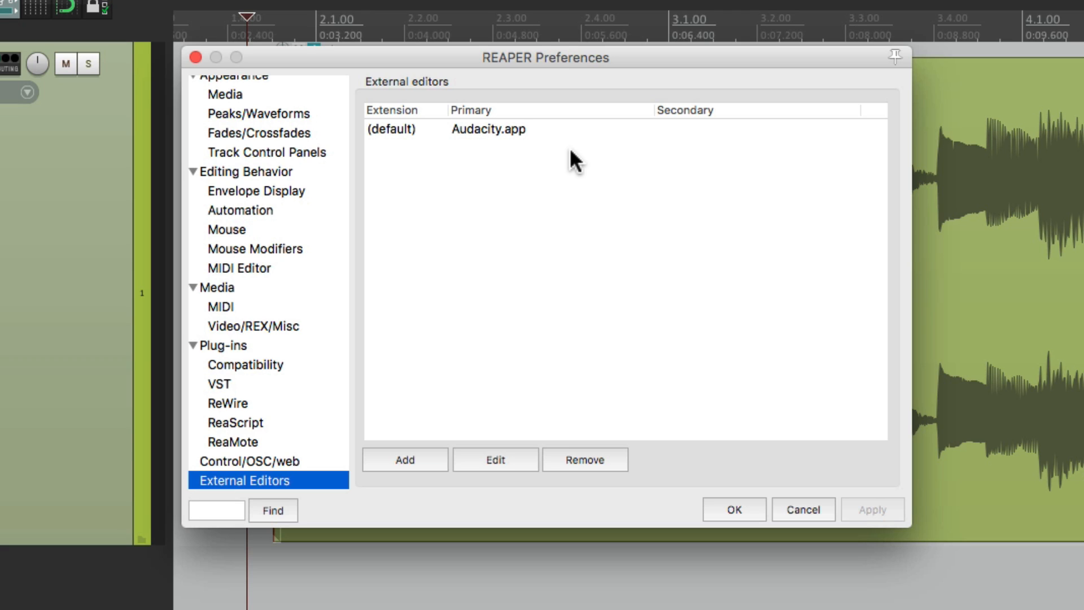
pyautogui.moveTo(566, 133)
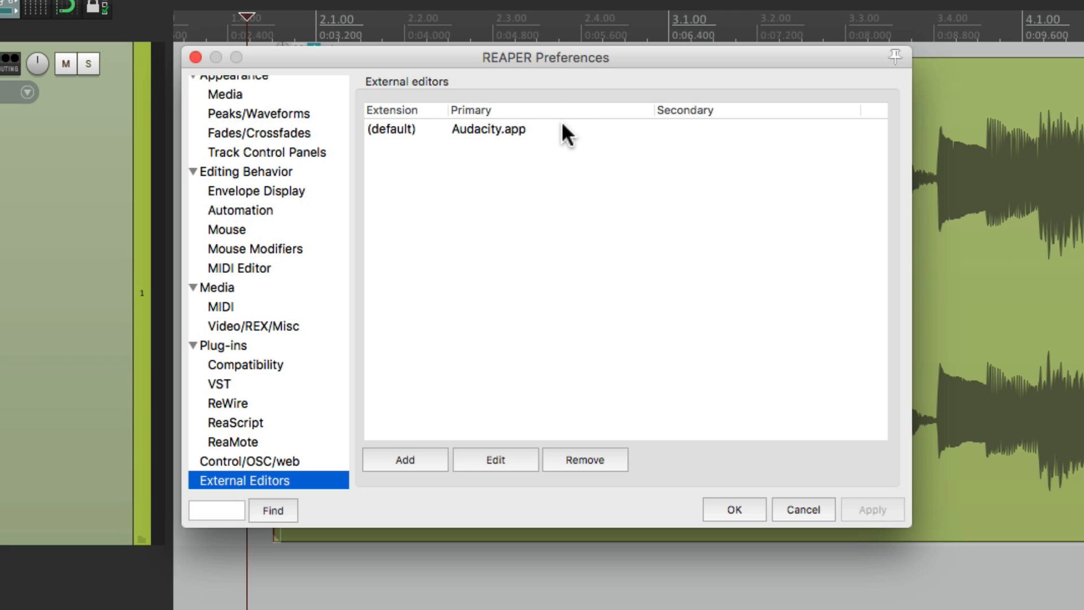
pyautogui.moveTo(779, 153)
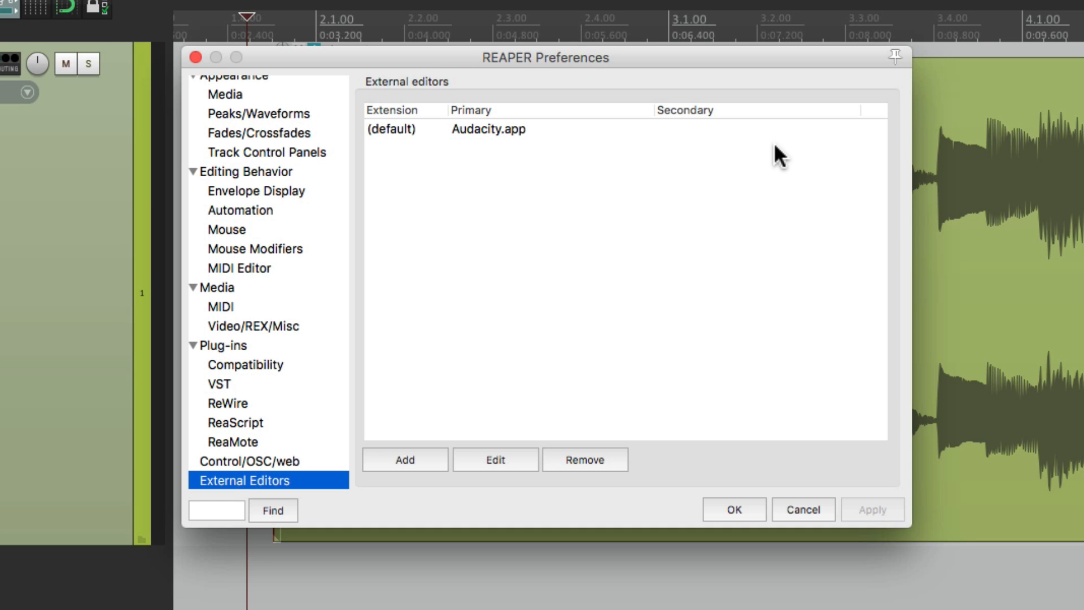
pyautogui.click(733, 509)
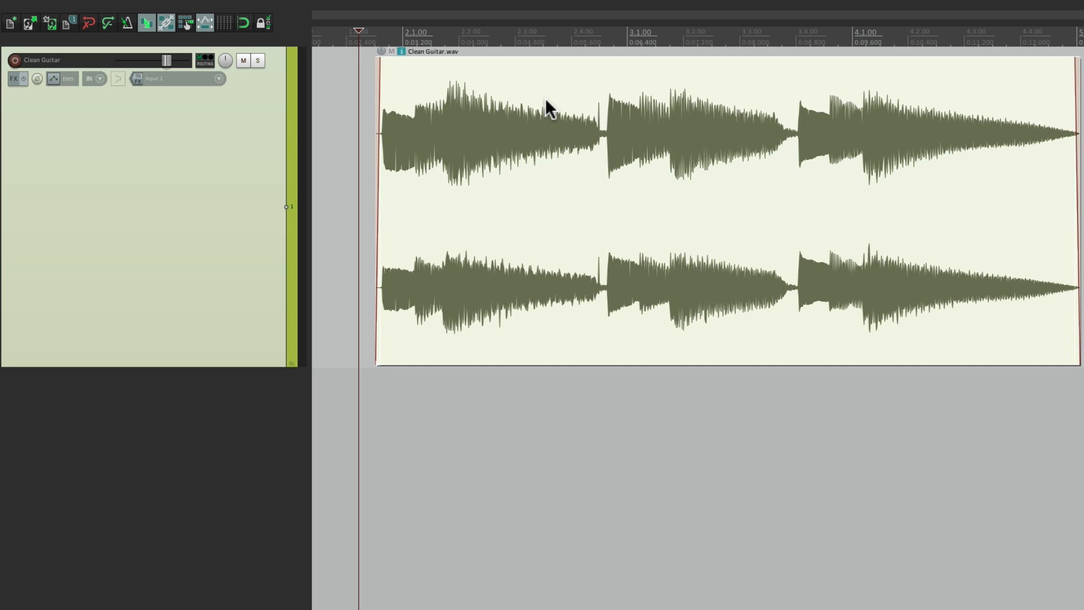
# Open a copy of the Clean Guitar item in Audacity.app from its context menu
pyautogui.rightClick(550, 108)
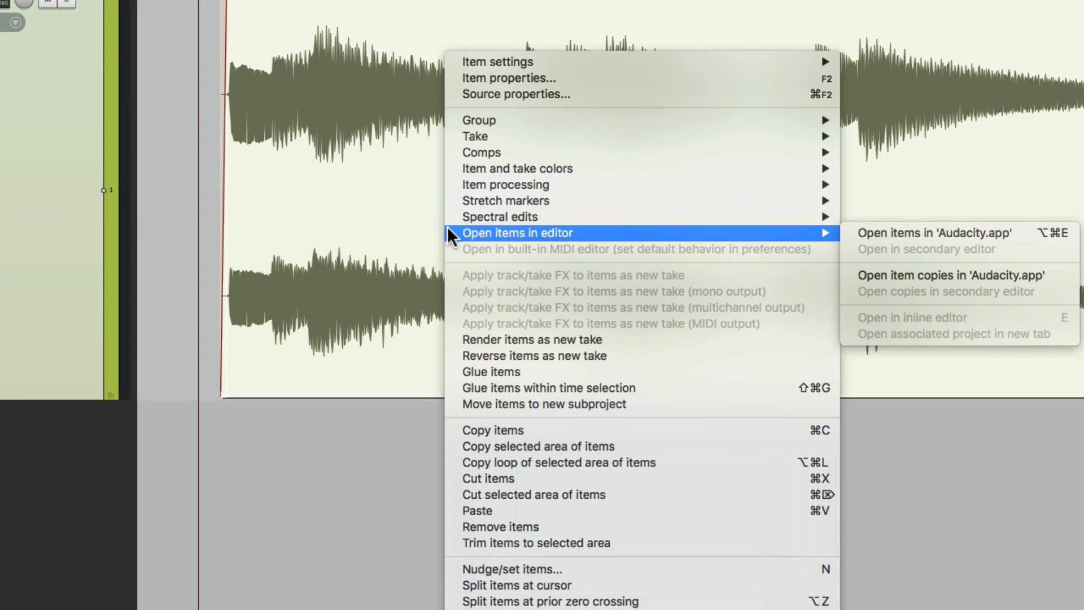
pyautogui.moveTo(522, 237)
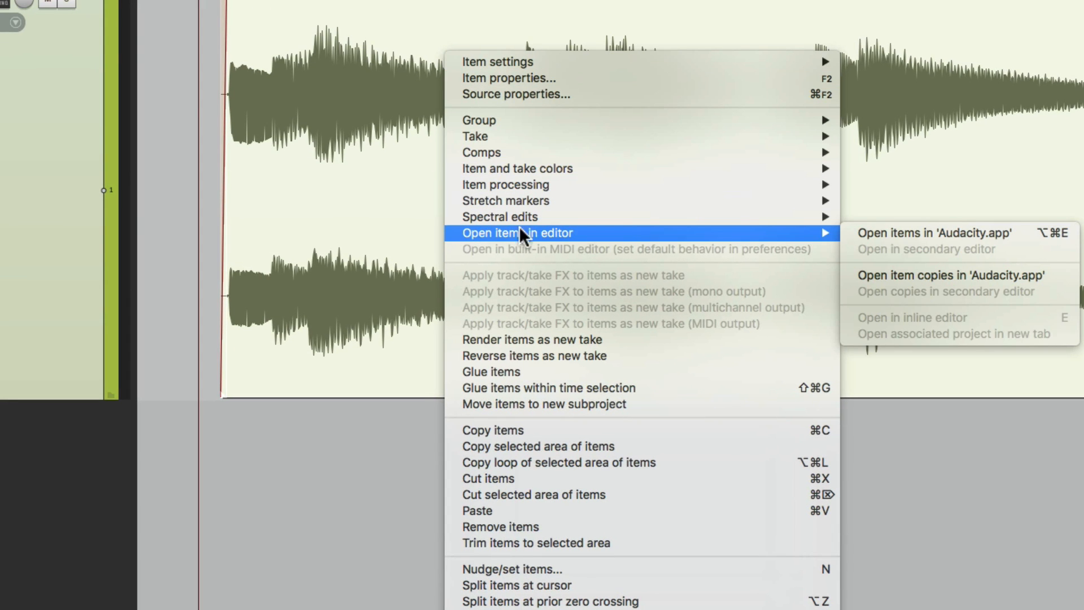
pyautogui.moveTo(964, 245)
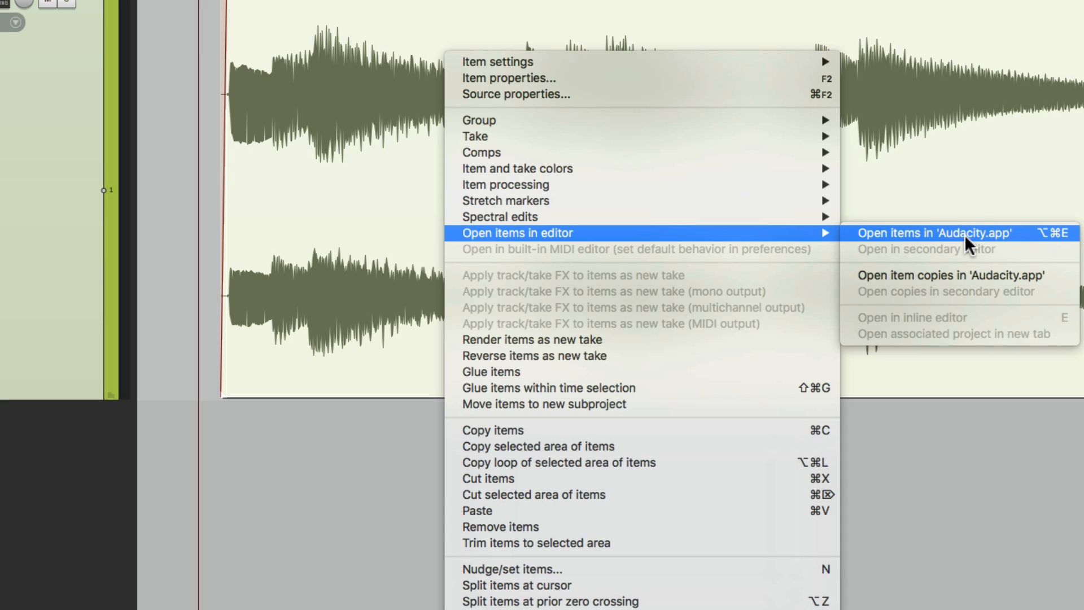
pyautogui.click(933, 232)
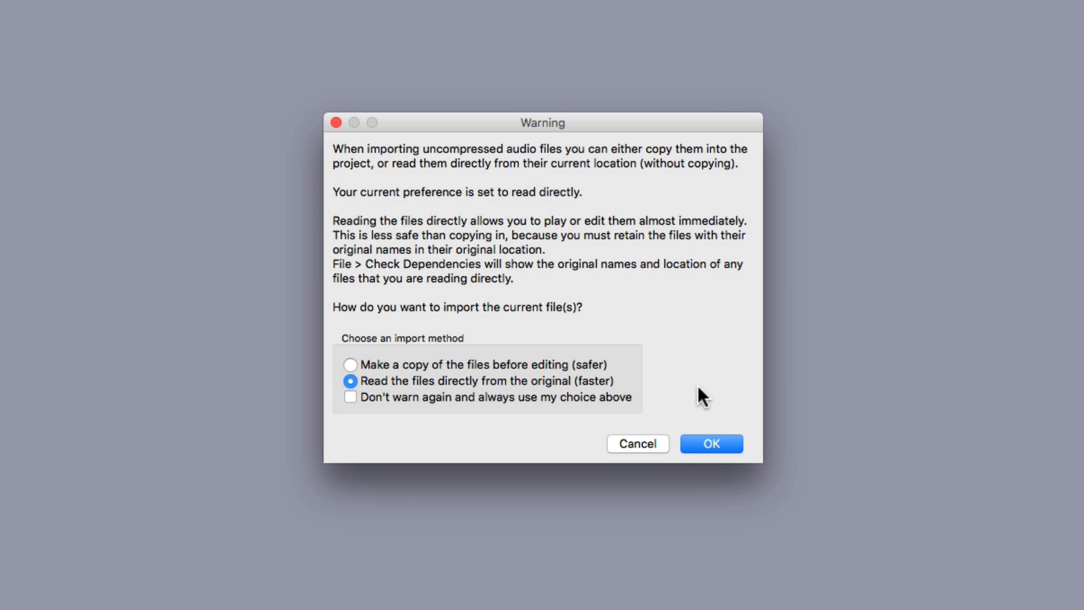
pyautogui.moveTo(486, 388)
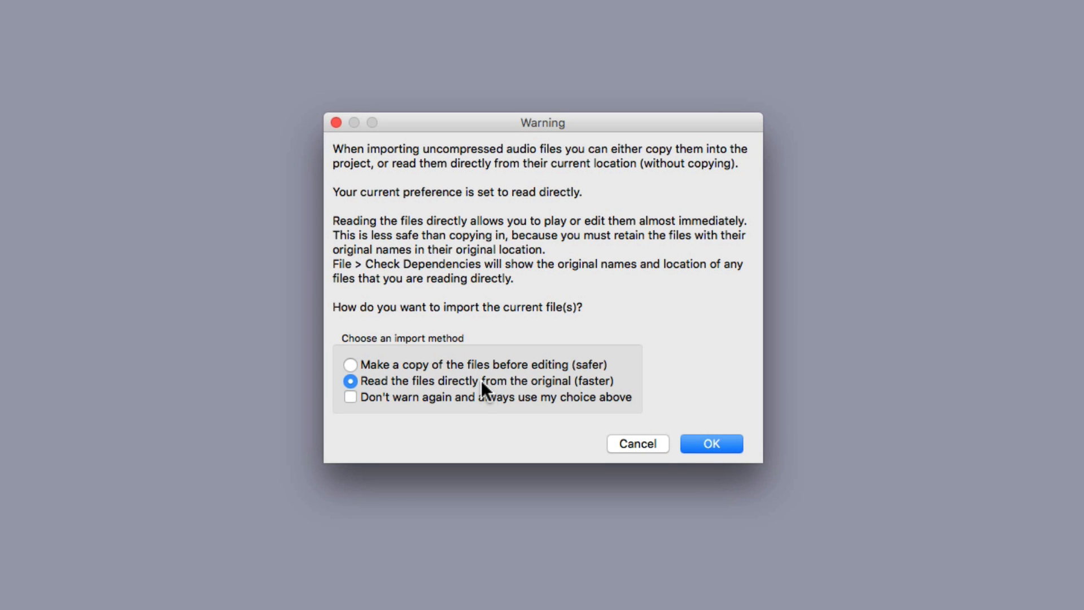
pyautogui.moveTo(510, 393)
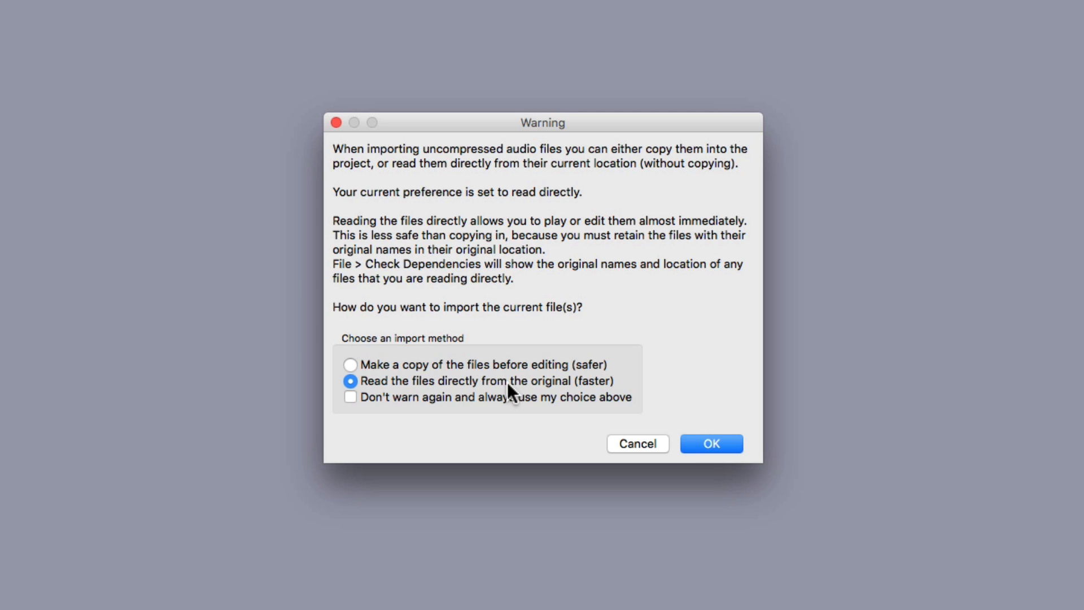
# Import the Clean Guitar audio with 'Read the files directly from the original (faster)'
pyautogui.click(350, 364)
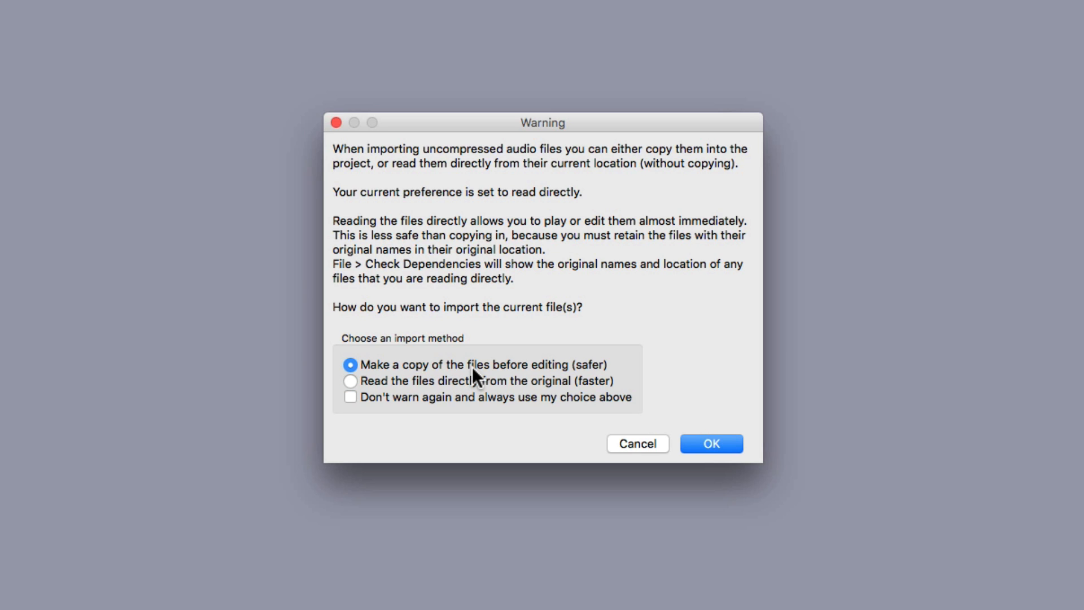
pyautogui.click(351, 380)
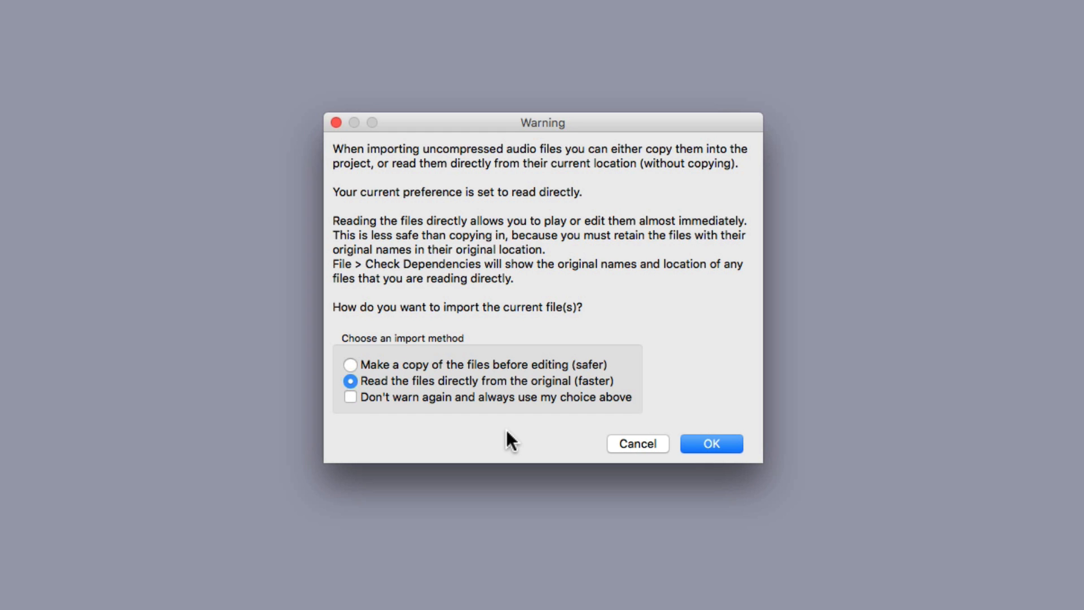
pyautogui.click(711, 443)
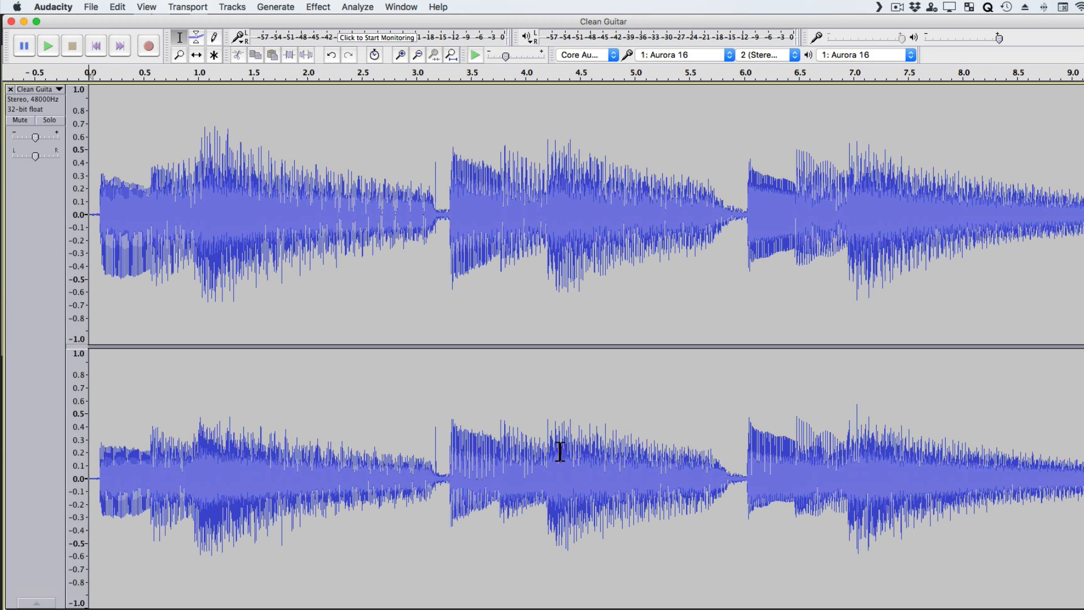
pyautogui.moveTo(435, 234)
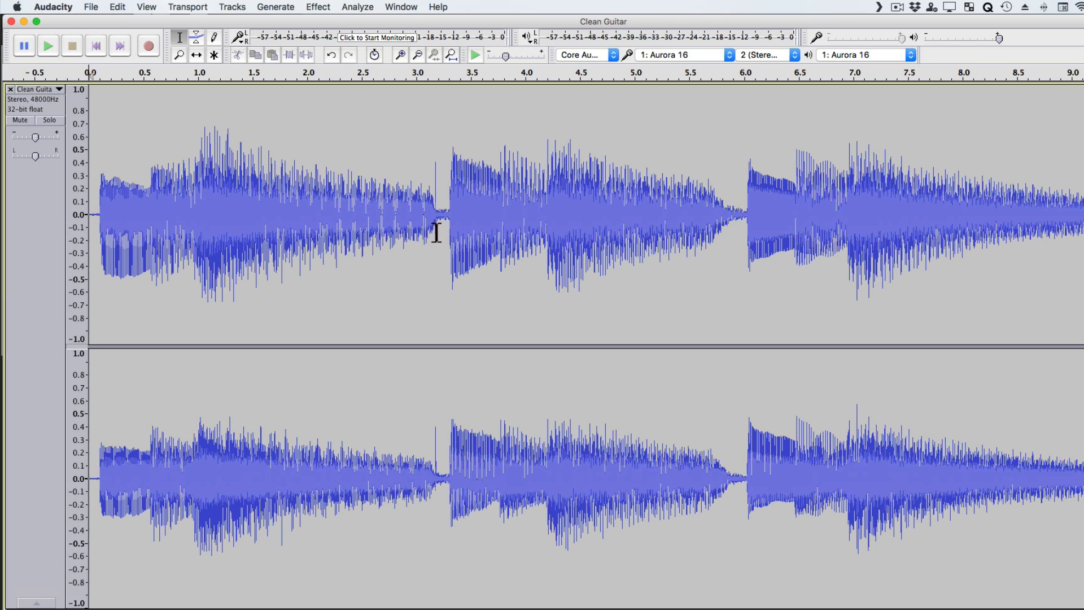
pyautogui.moveTo(433, 202)
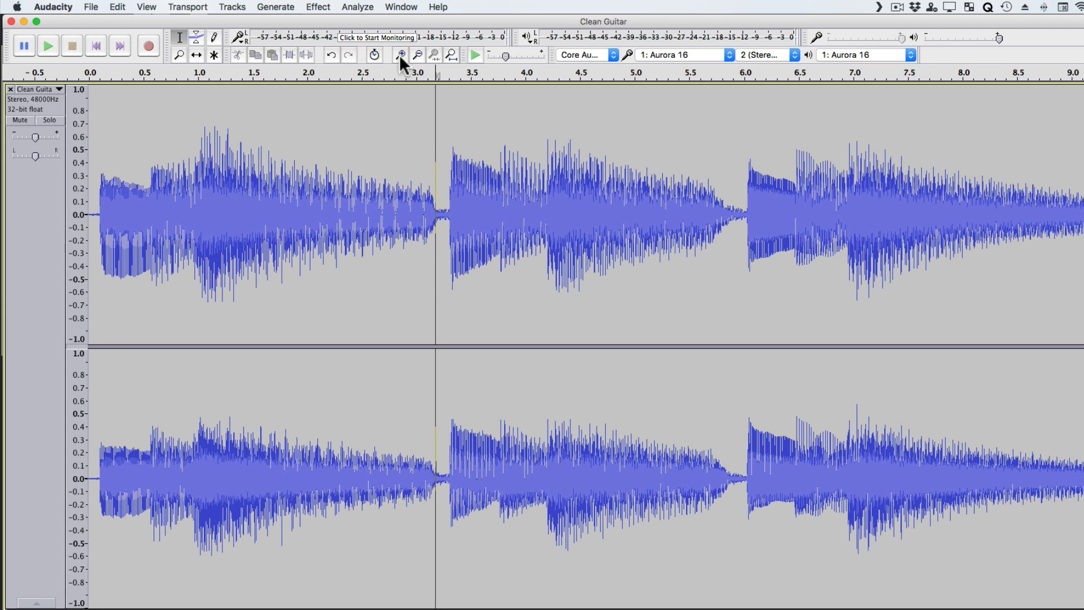
# Zoom in on the spike near 3.178 s, redraw it smoothly, then zoom out
pyautogui.click(399, 55)
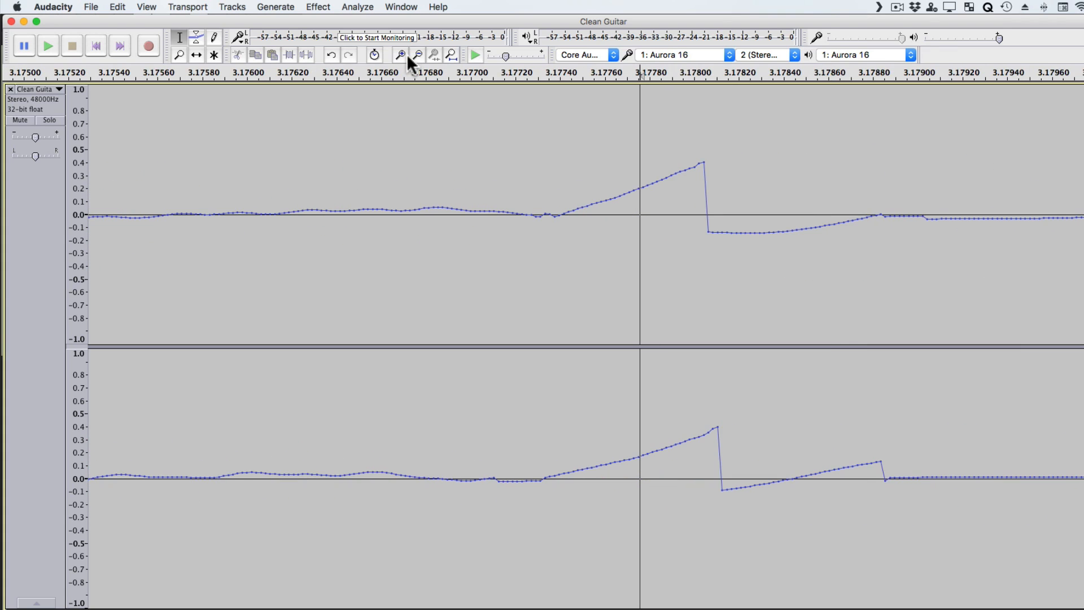
pyautogui.moveTo(421, 66)
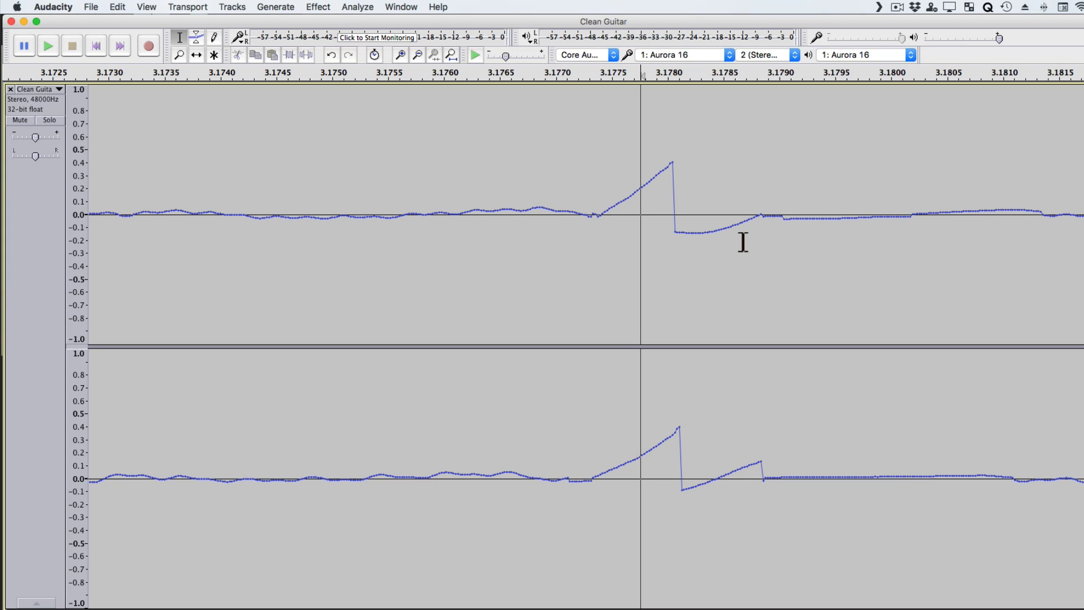
pyautogui.moveTo(230, 50)
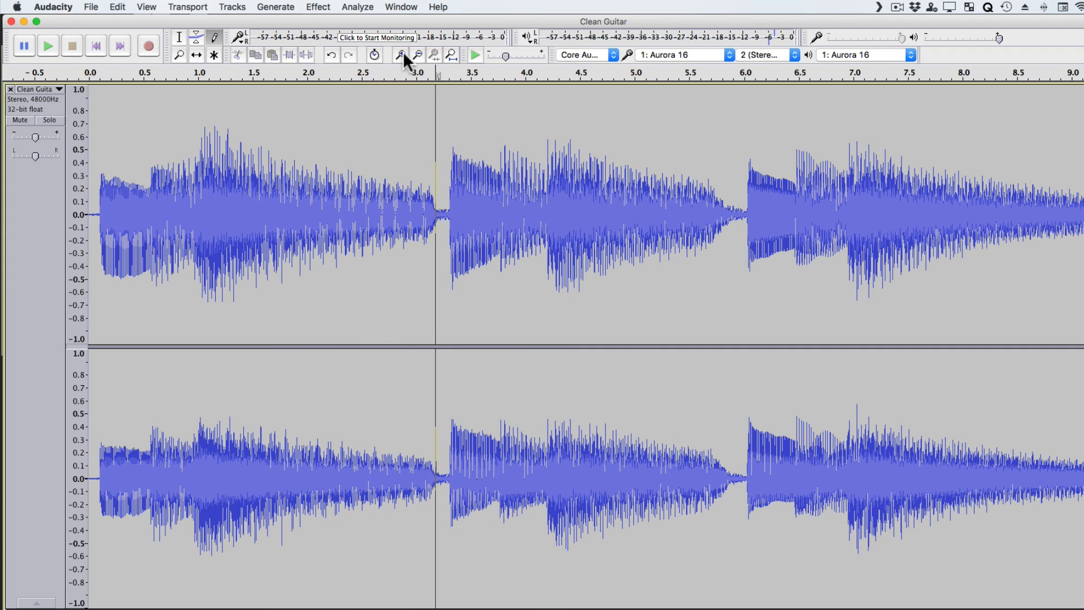
pyautogui.click(400, 54)
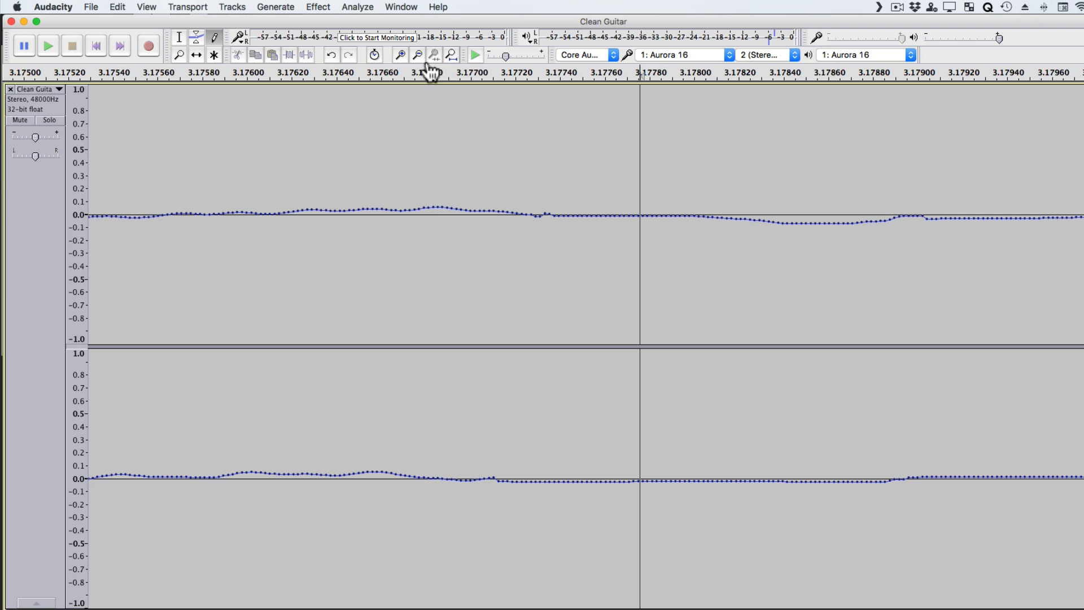
pyautogui.click(417, 55)
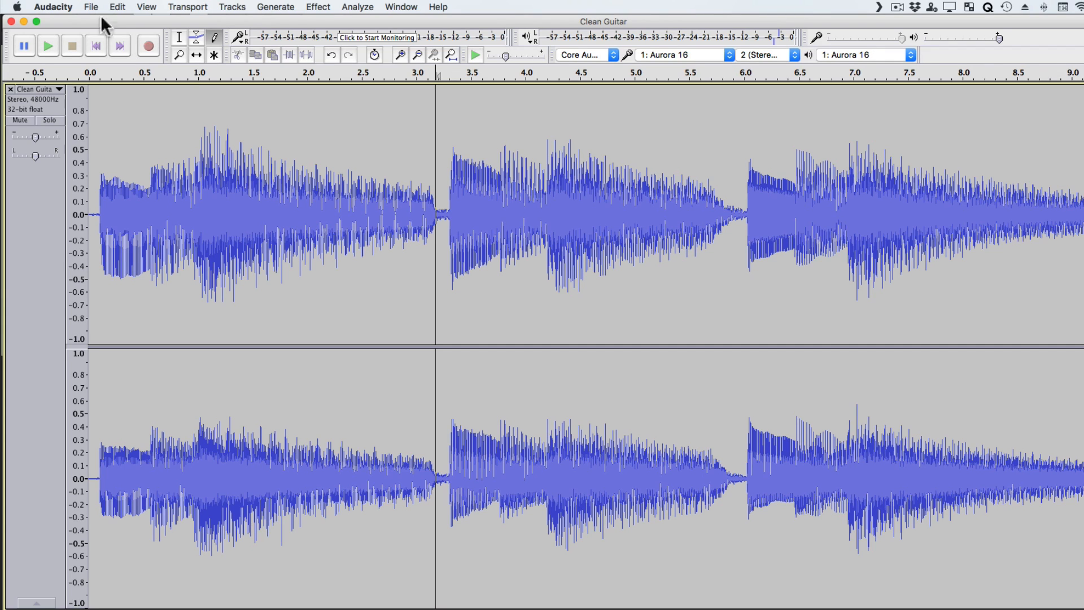
# Export the repaired audio as Clean Guitar WAV, replacing the existing Clean Guitar.wav
pyautogui.click(91, 7)
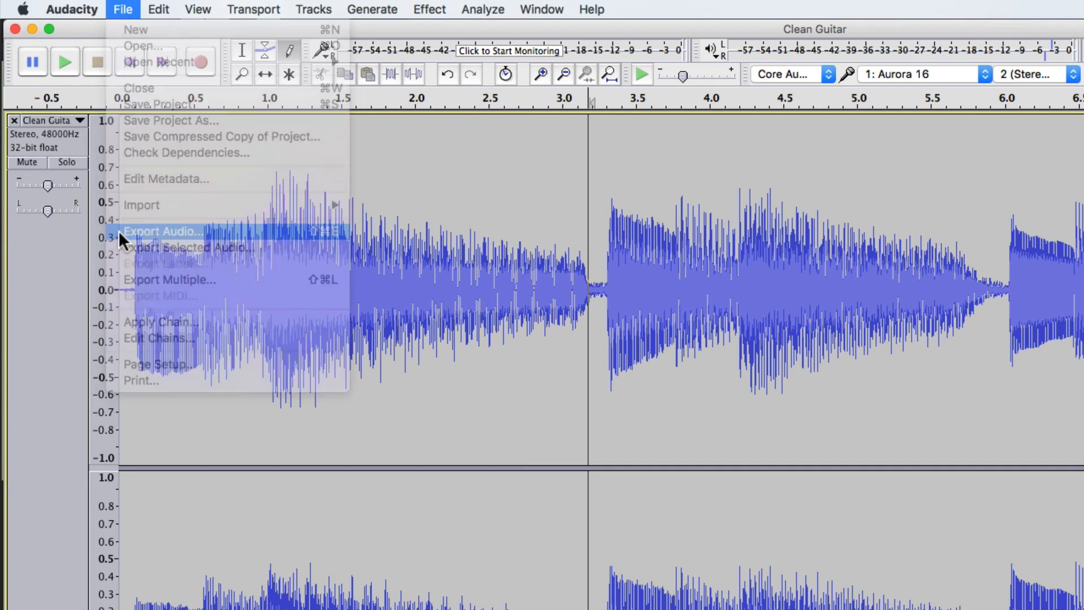
pyautogui.click(164, 230)
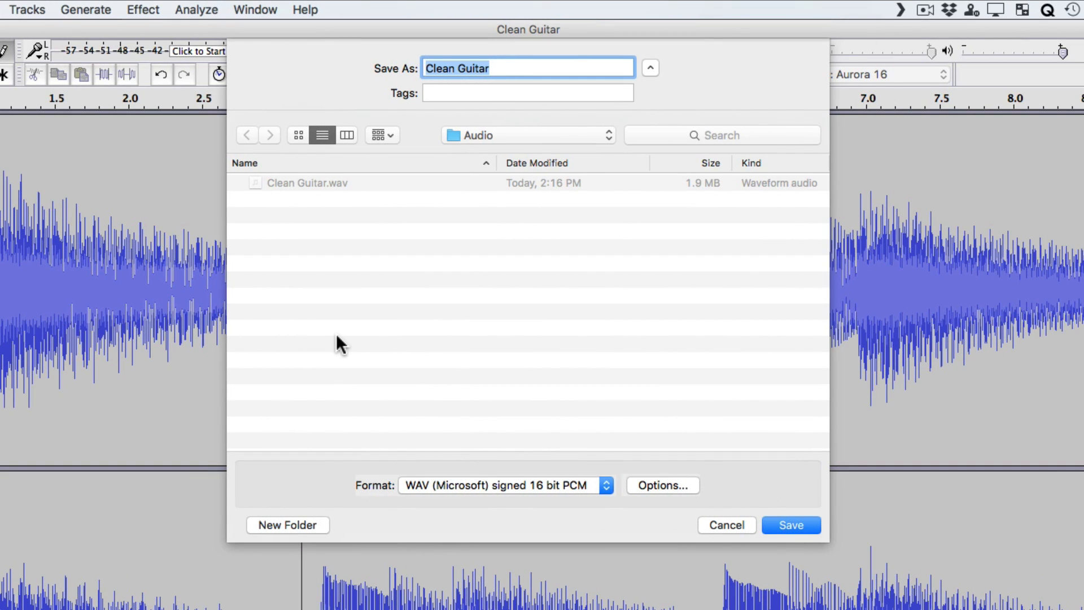
pyautogui.moveTo(429, 301)
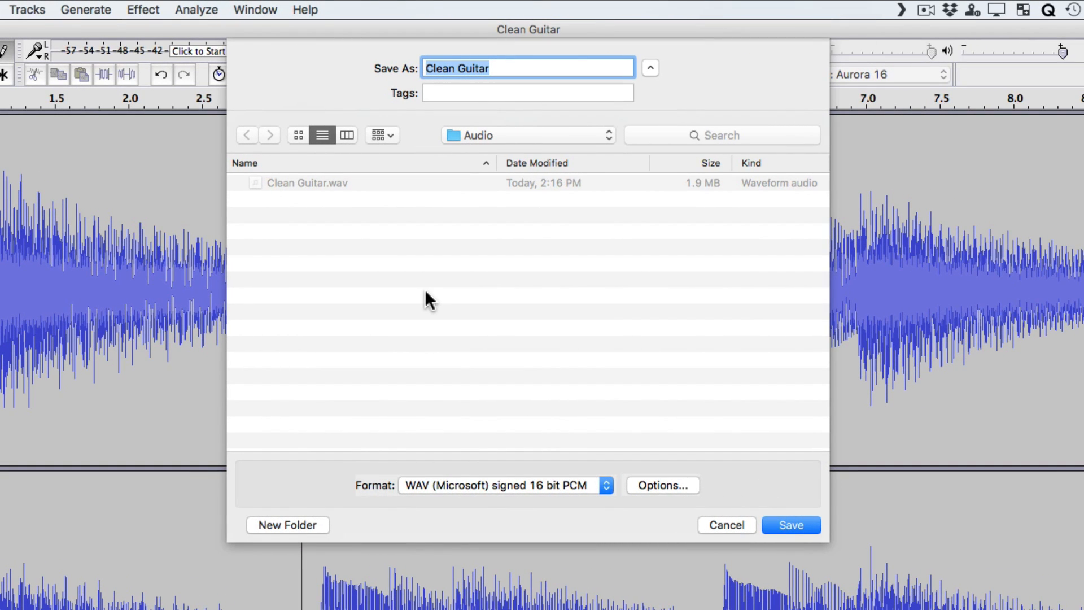
pyautogui.moveTo(406, 279)
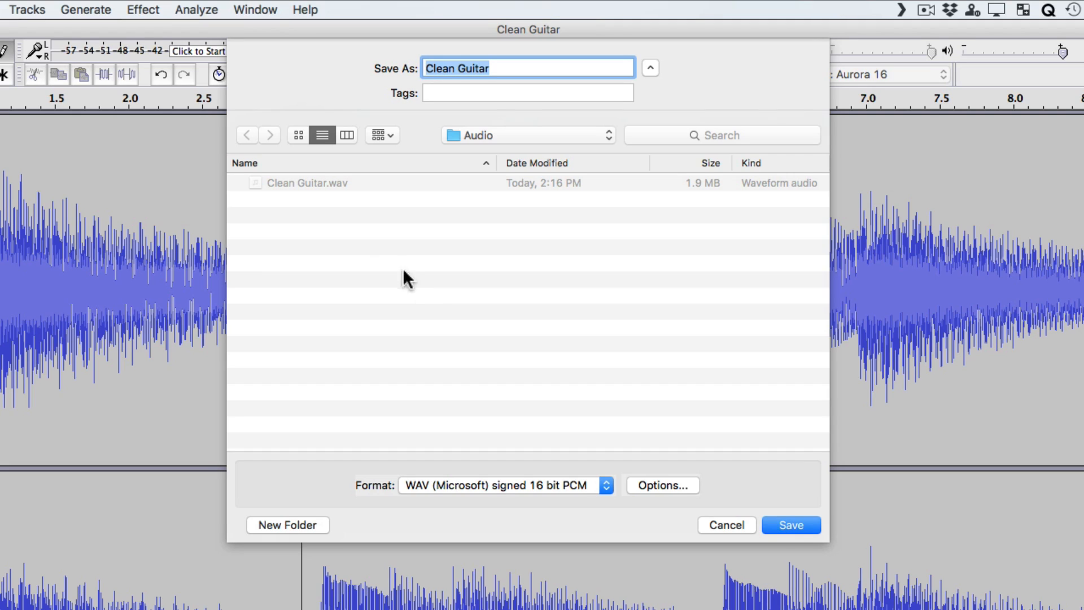
pyautogui.moveTo(497, 120)
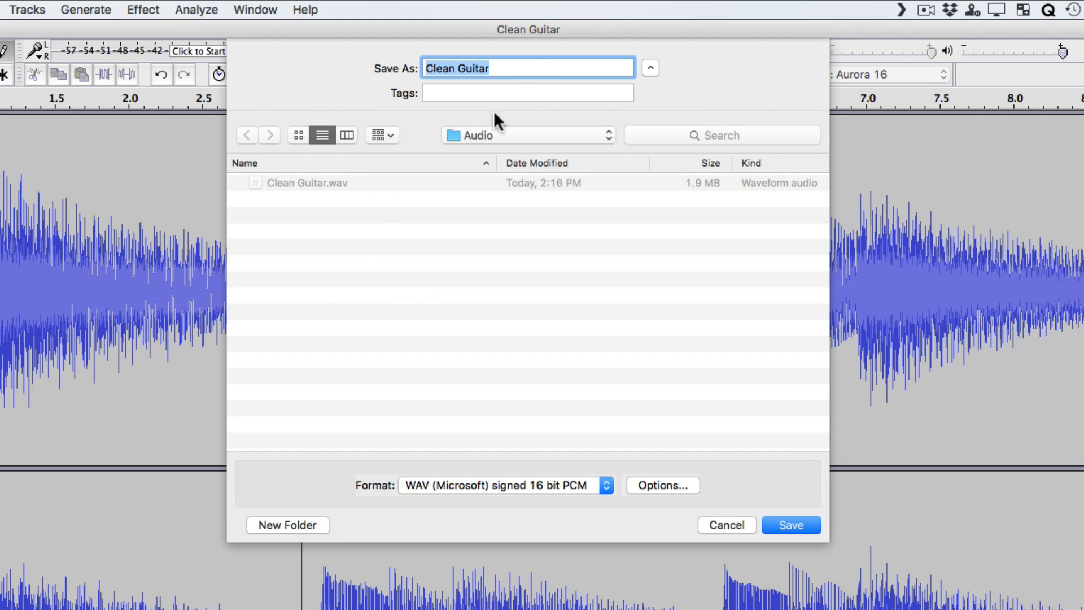
pyautogui.moveTo(531, 73)
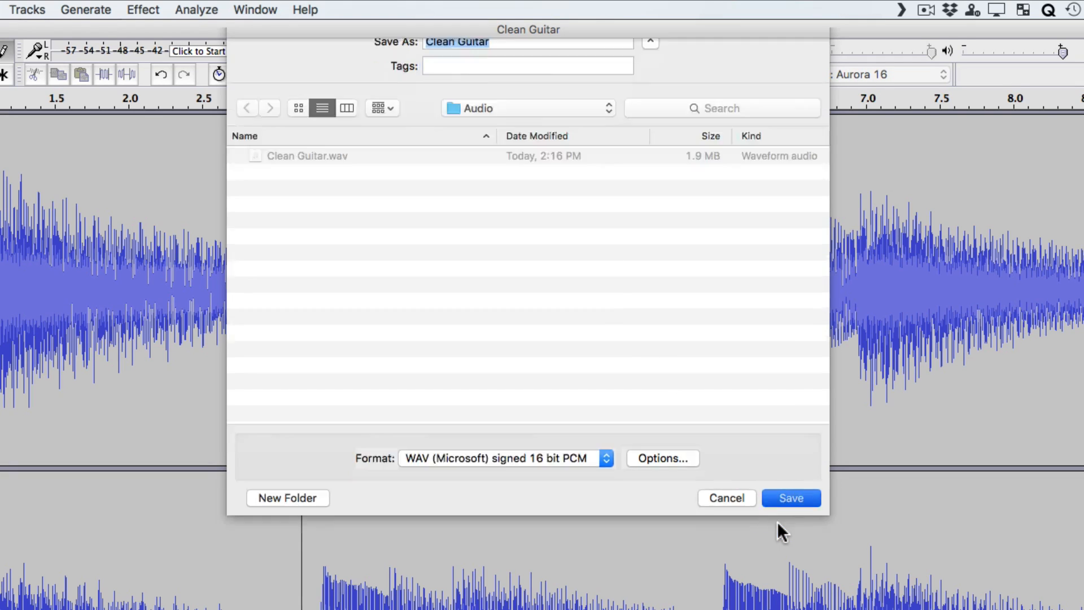
pyautogui.click(790, 498)
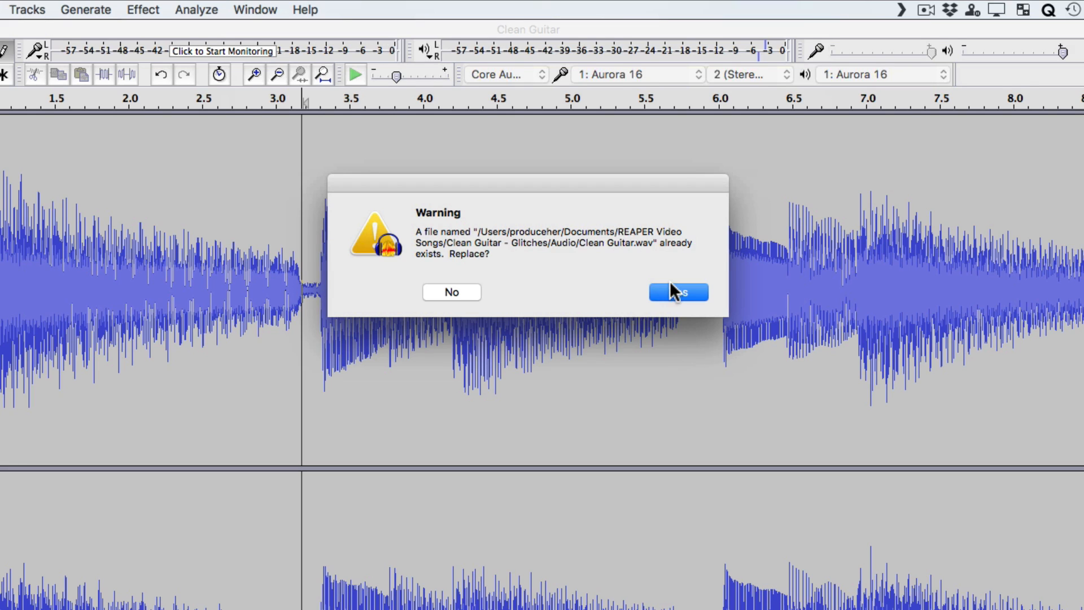
pyautogui.click(678, 292)
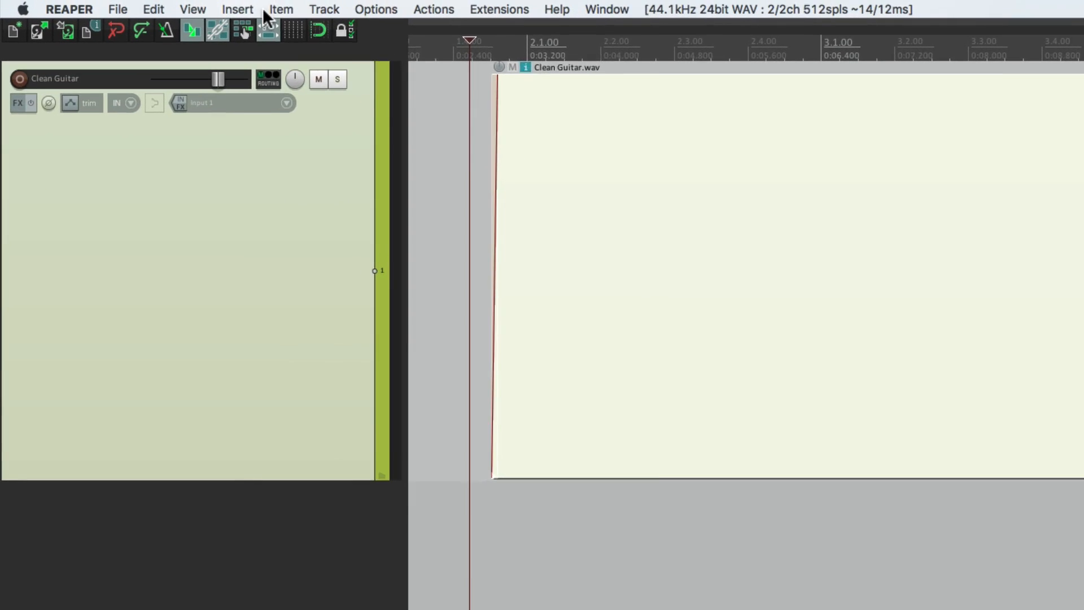
# Run Item > Peaks > Rebuild all peaks so the Clean Guitar waveform redraws
pyautogui.click(280, 9)
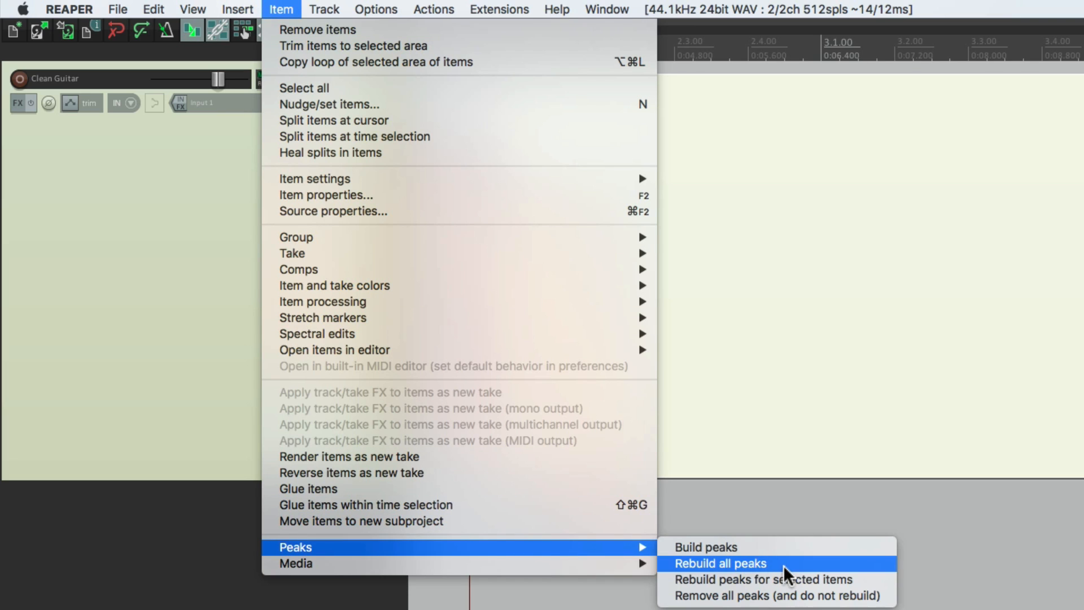
pyautogui.click(720, 563)
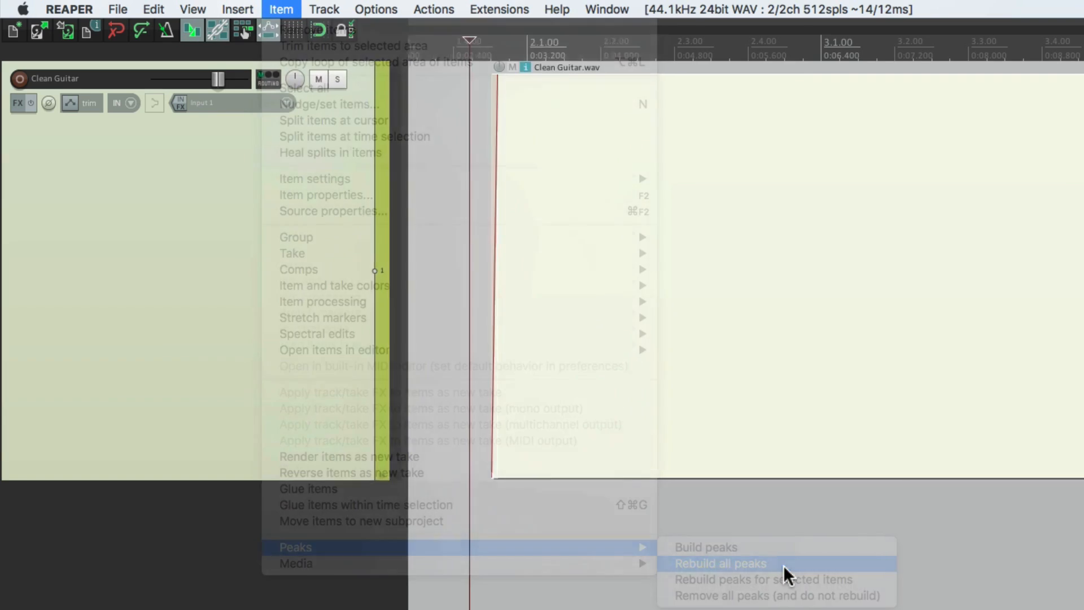
pyautogui.click(720, 563)
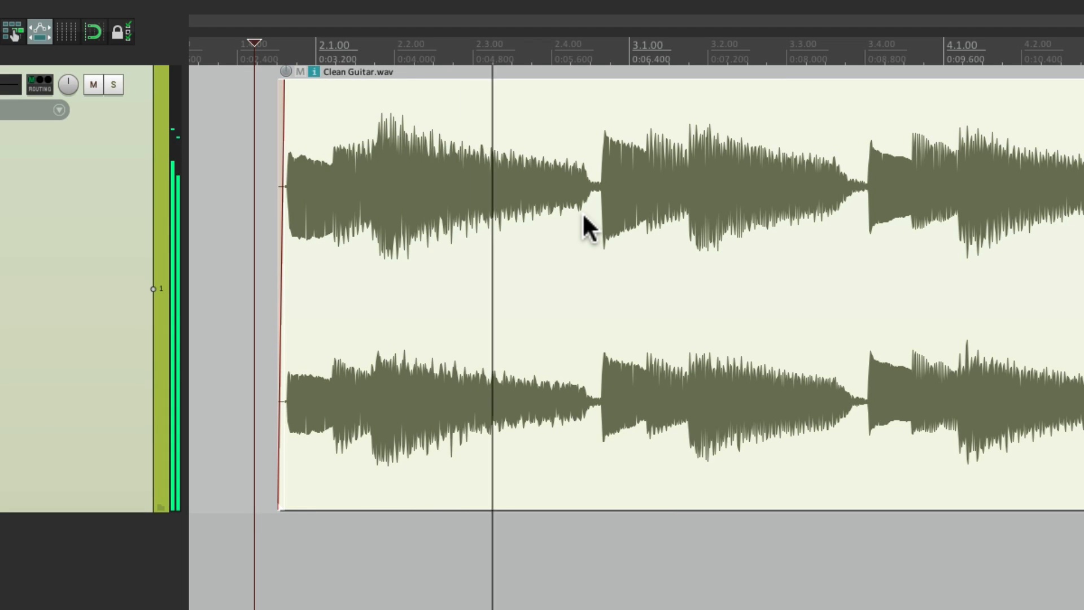
pyautogui.click(691, 276)
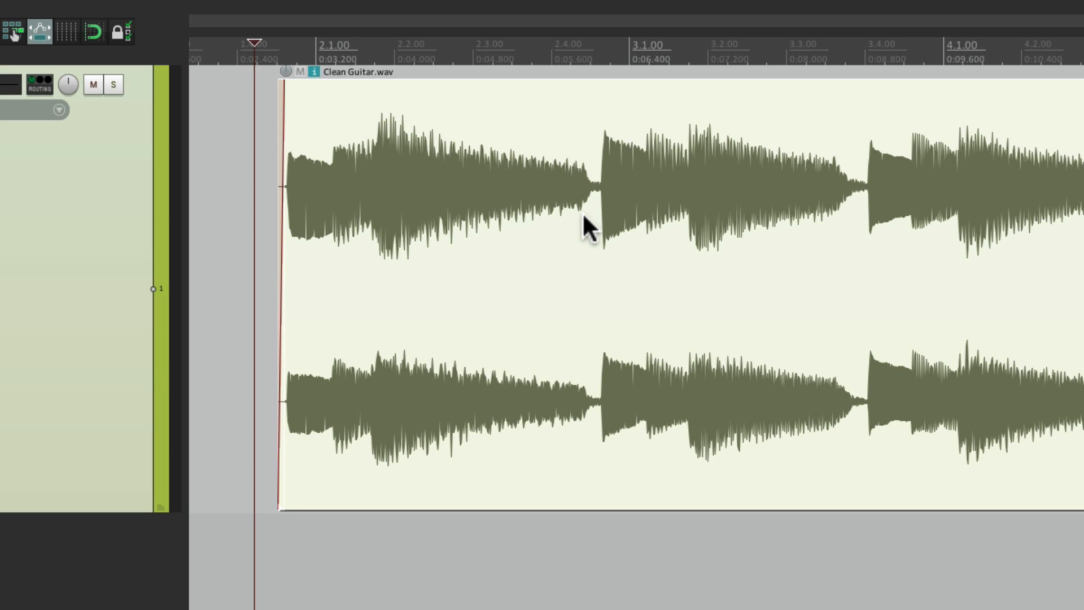
pyautogui.moveTo(480, 203)
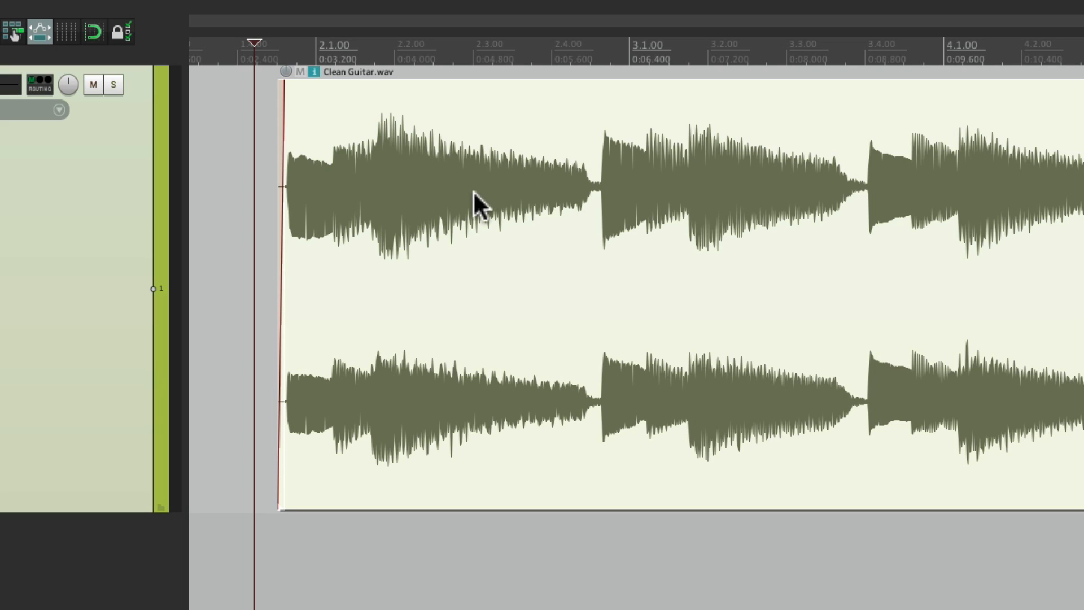
# Set the guitar item's source file to Clean Guitar-old1.wav in Media Item Properties
pyautogui.rightClick(481, 203)
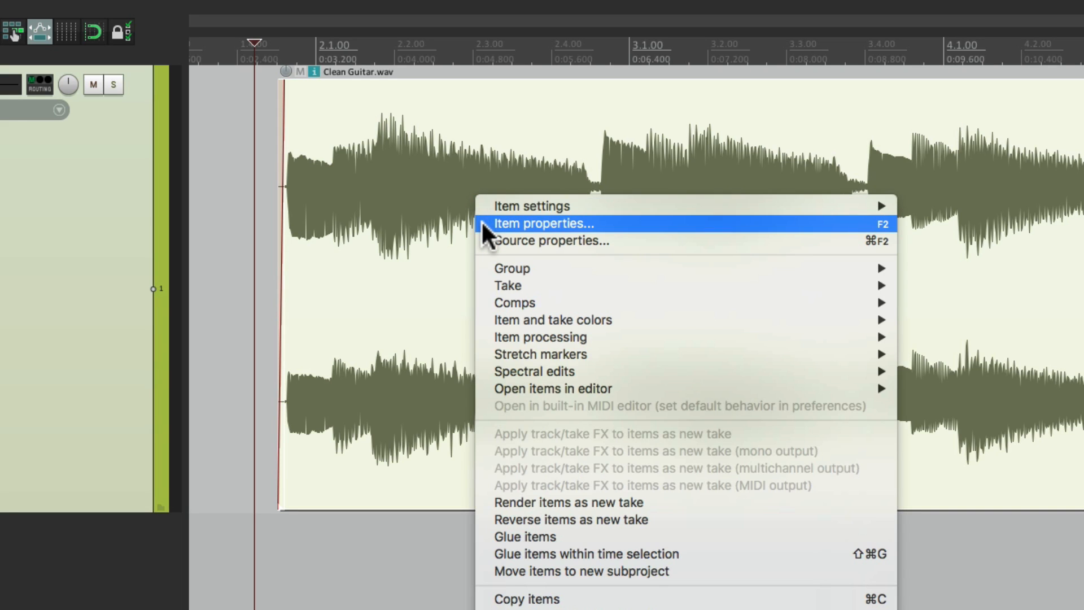
pyautogui.click(544, 222)
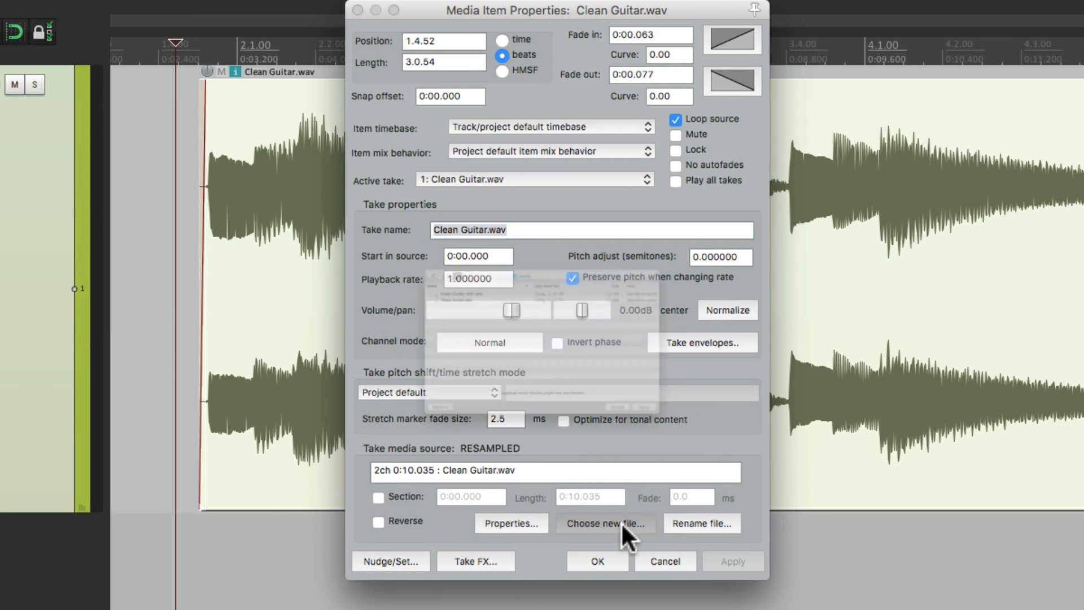
pyautogui.click(604, 523)
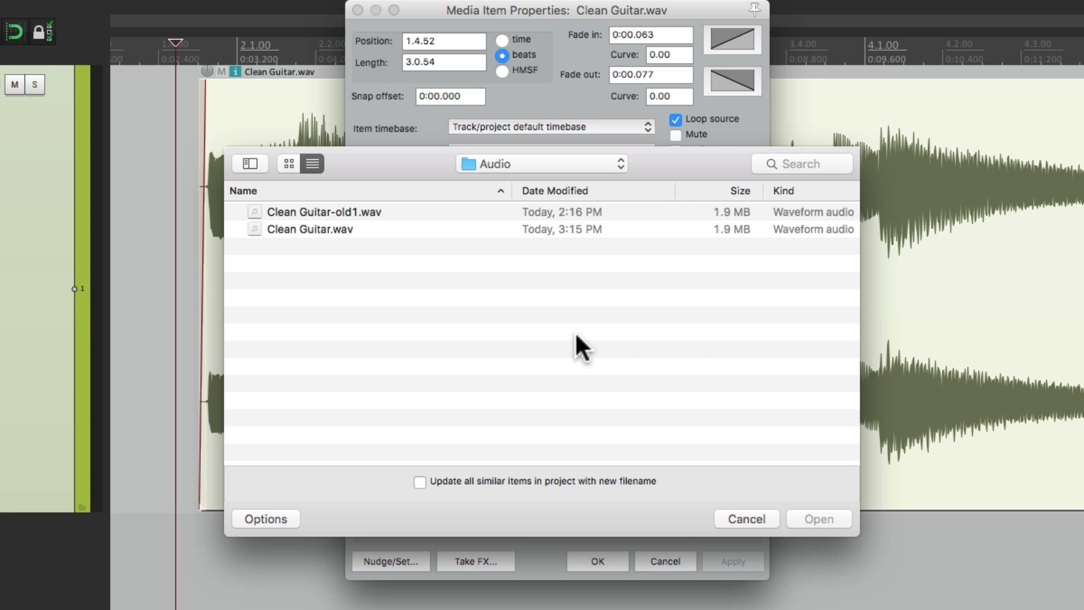
pyautogui.moveTo(437, 229)
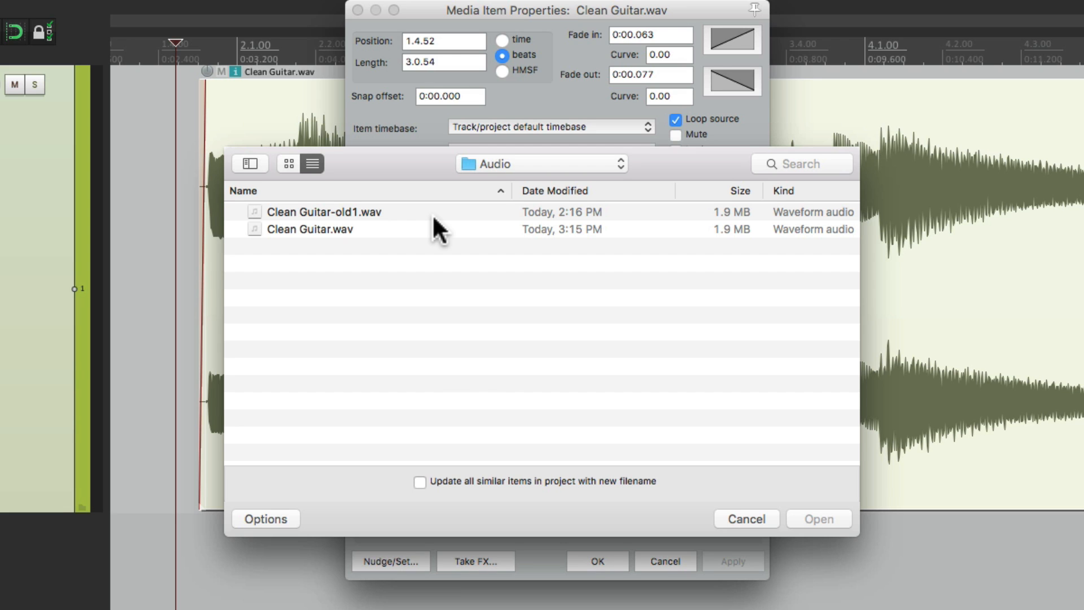
pyautogui.click(325, 212)
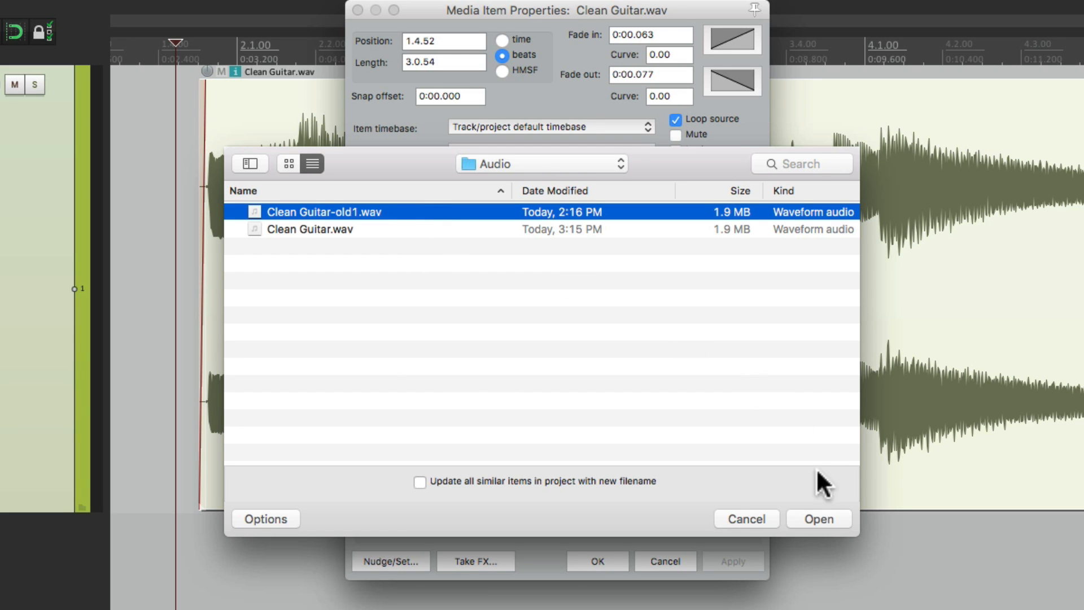
pyautogui.click(818, 519)
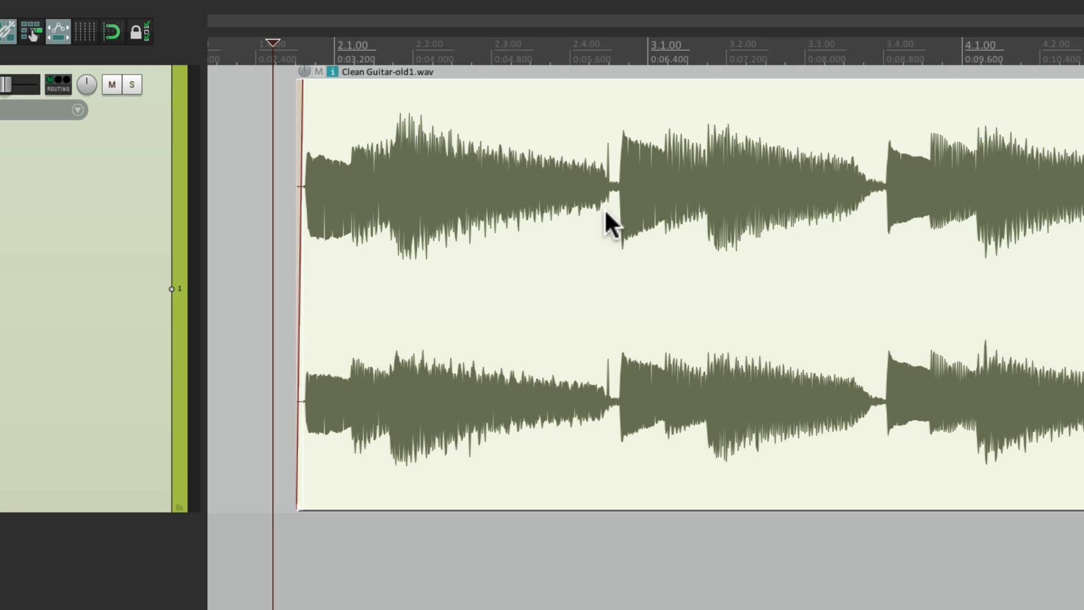
# Open the Clean Guitar item itself, not a copy, in Audacity.app
pyautogui.rightClick(611, 225)
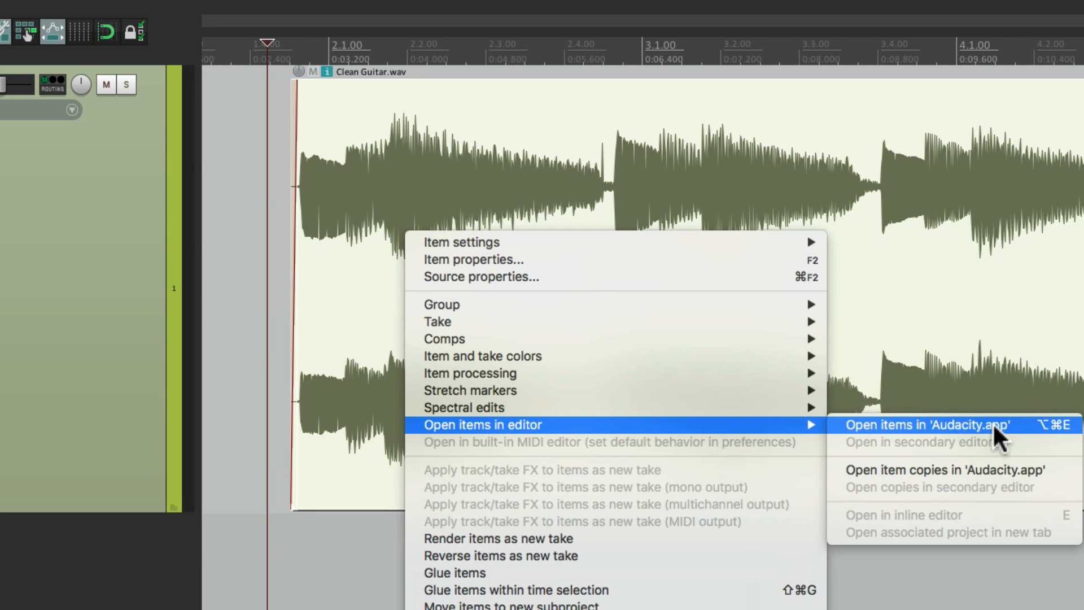
pyautogui.click(917, 425)
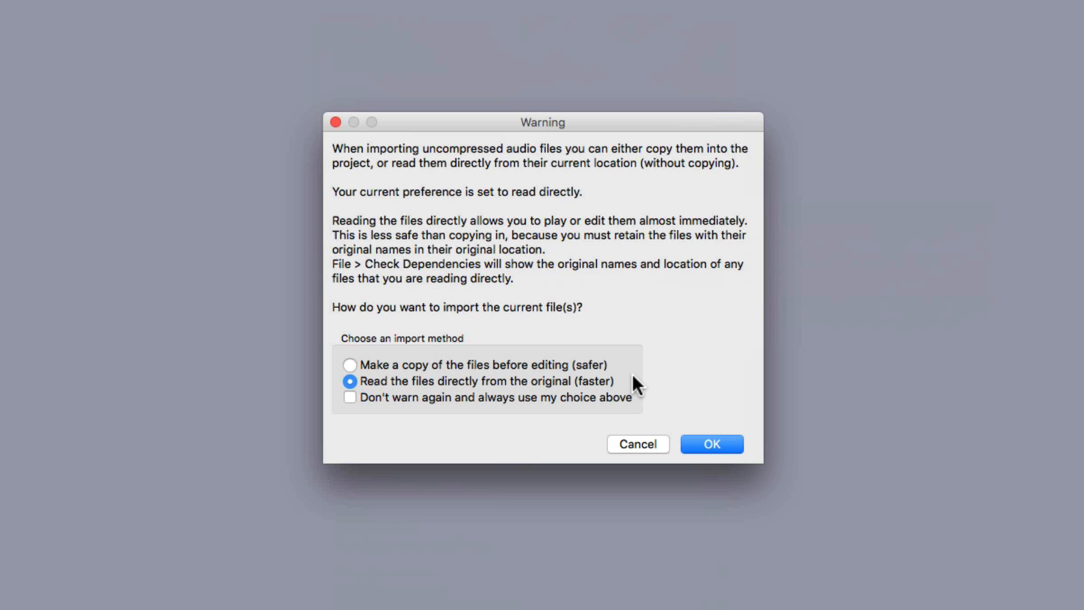
# Accept Audacity's import warning and zoom out to show the whole repaired track
pyautogui.click(711, 444)
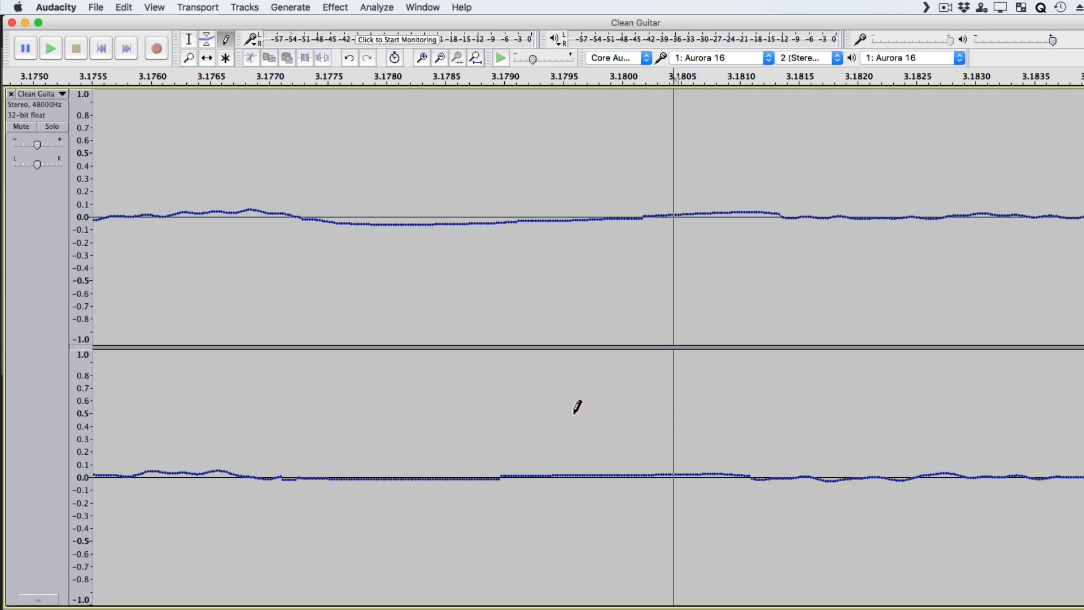
pyautogui.click(439, 58)
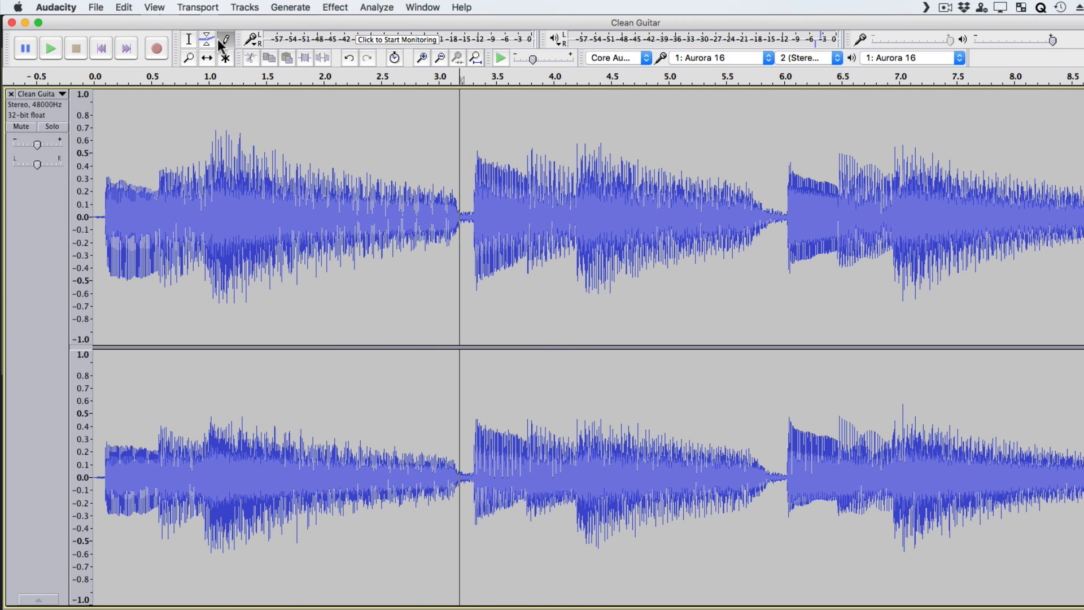
# Export the repaired audio as a WAV file named 'Clean Guitar - Fixed'
pyautogui.click(95, 7)
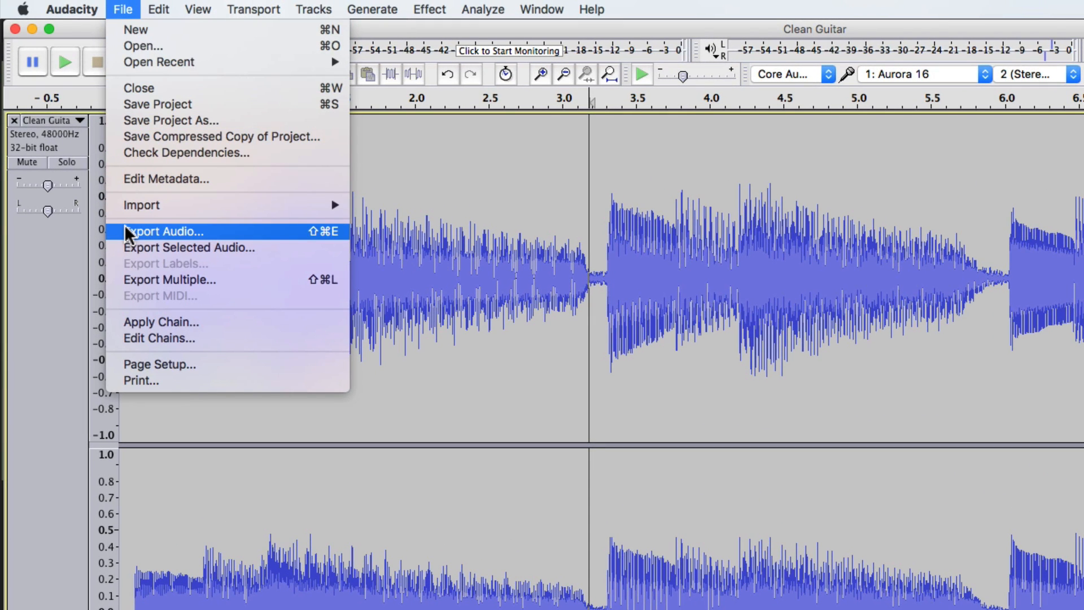
pyautogui.click(166, 231)
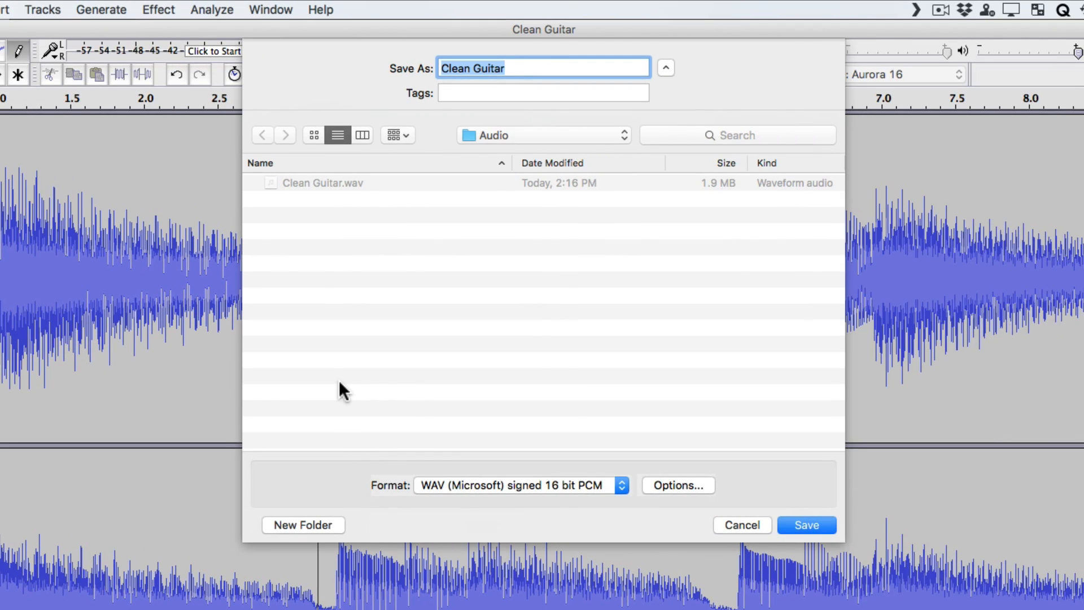
pyautogui.moveTo(543, 86)
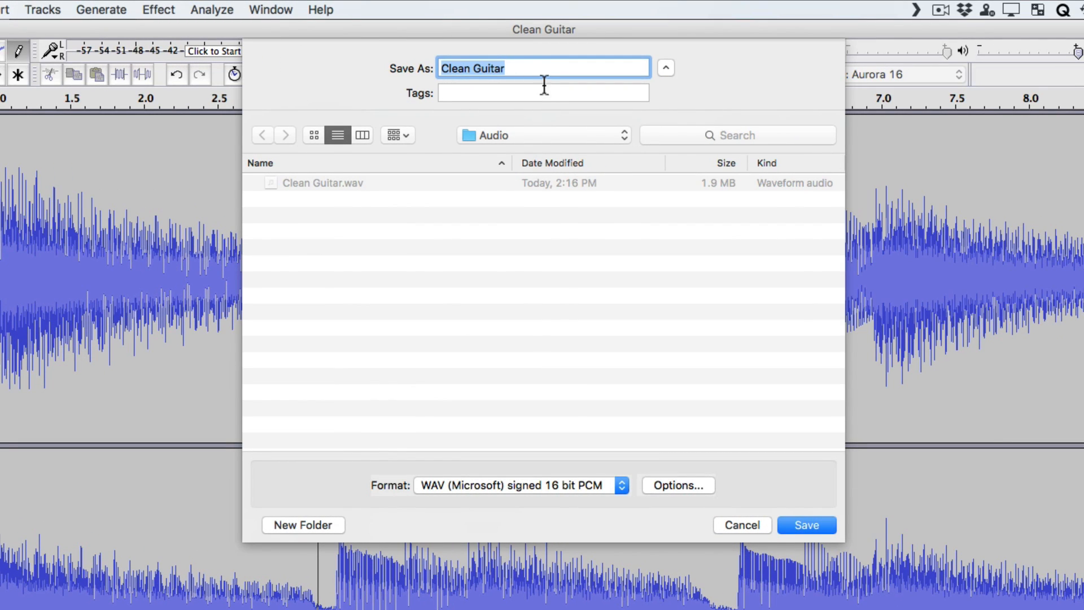
pyautogui.write('- Fix')
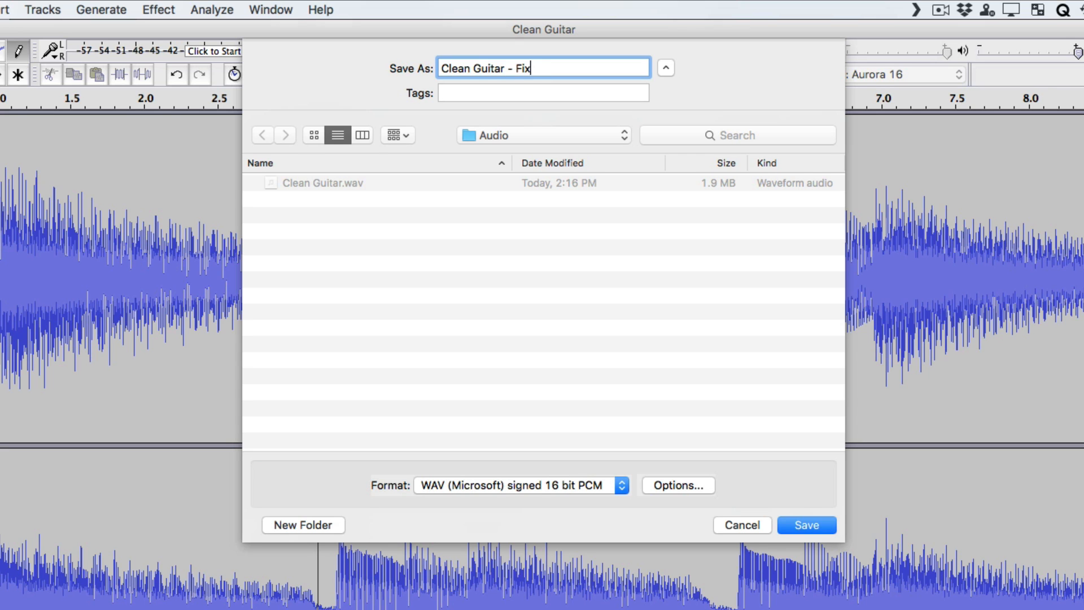
pyautogui.write('ed')
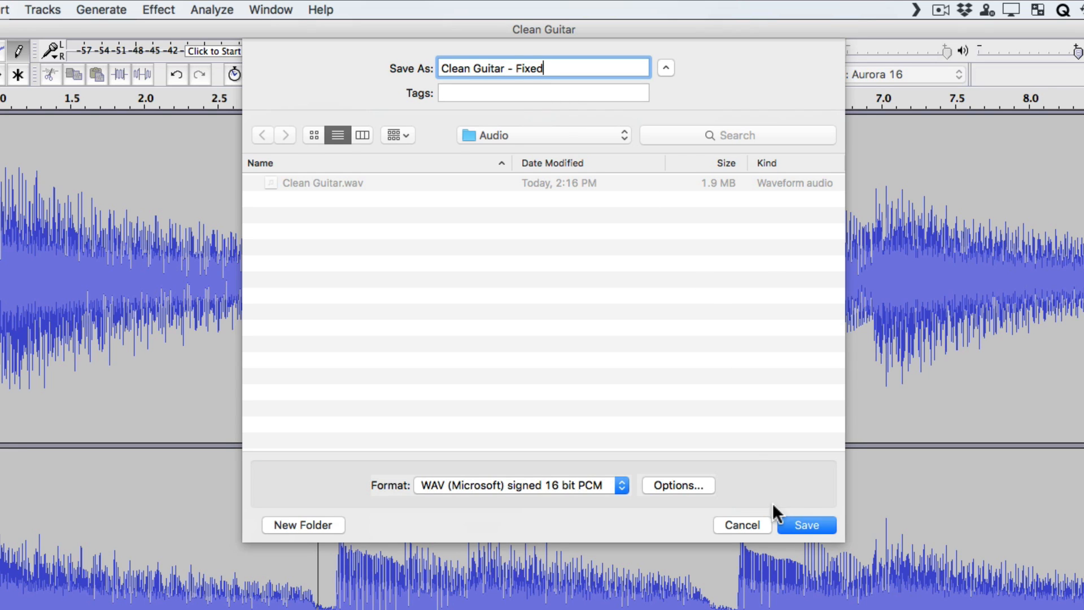
pyautogui.click(804, 524)
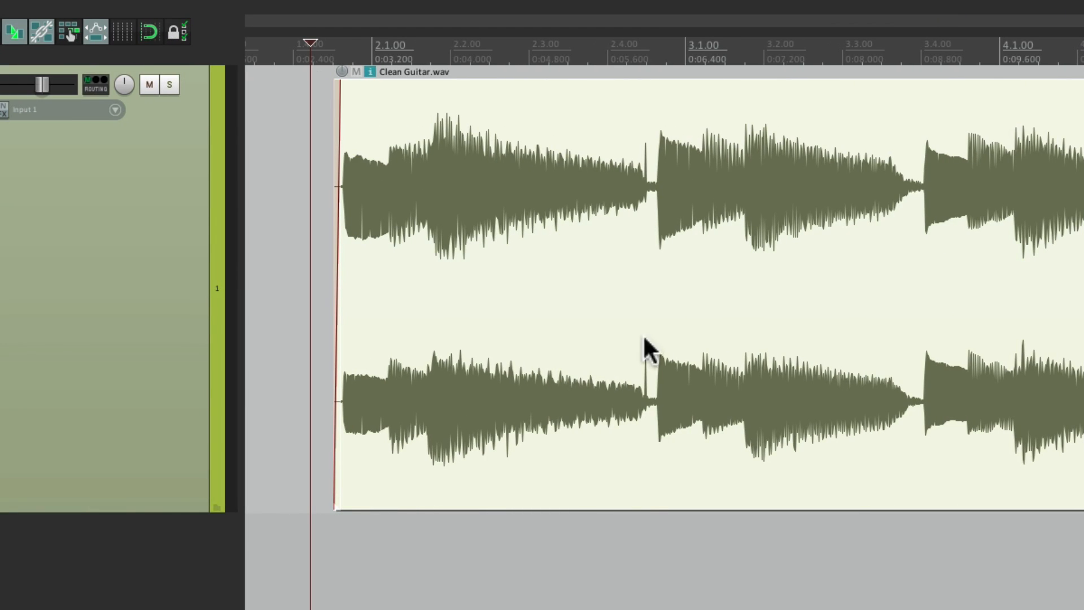
pyautogui.moveTo(641, 283)
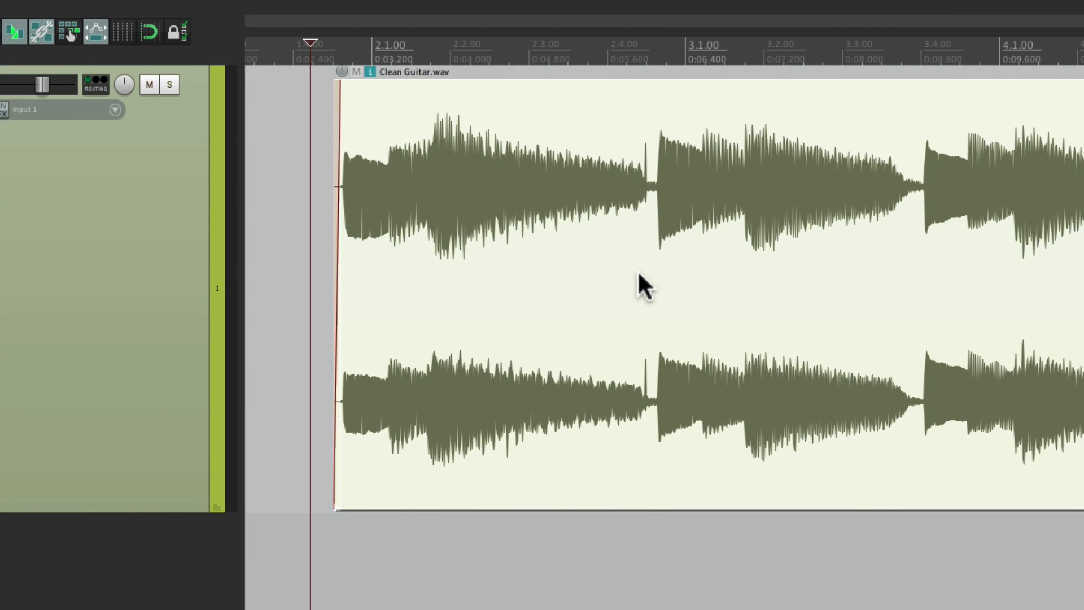
# Switch the guitar item's source to Clean Guitar - Fixed.wav in Item Properties
pyautogui.rightClick(643, 283)
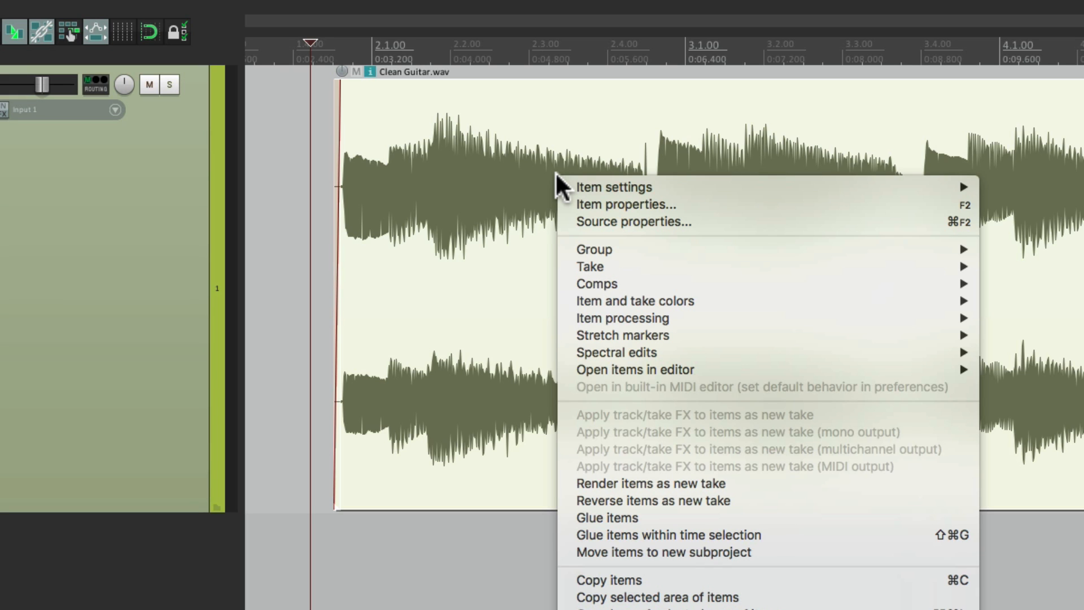
pyautogui.moveTo(570, 204)
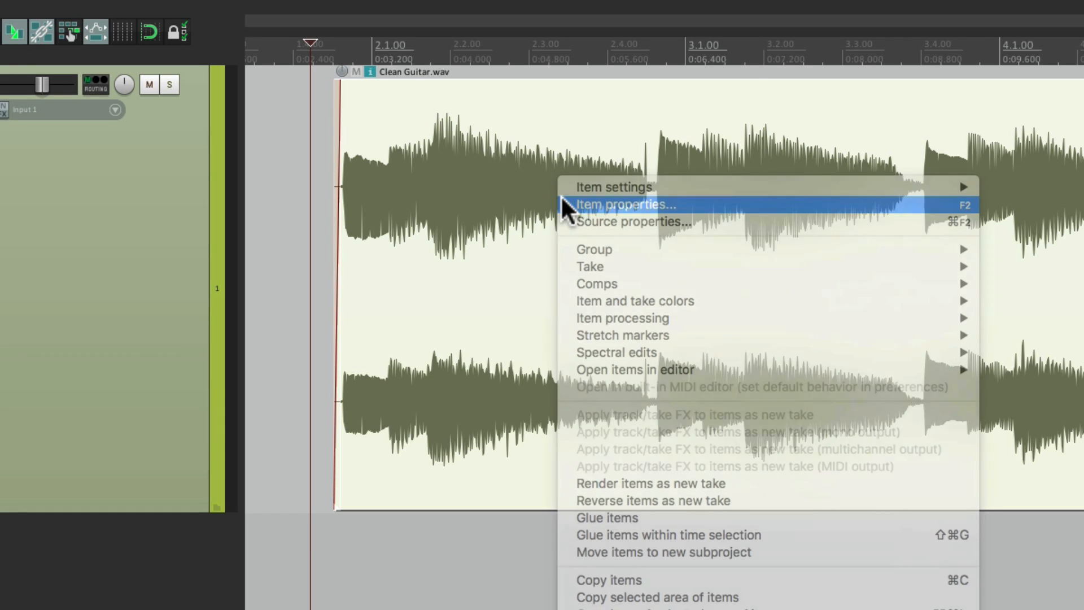
pyautogui.click(624, 205)
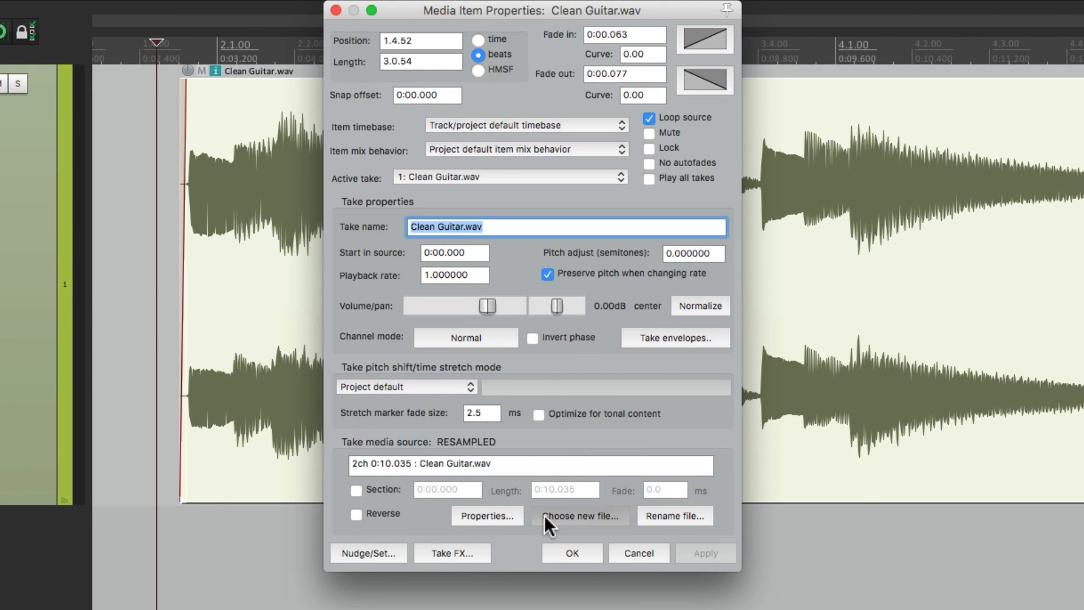
pyautogui.click(580, 516)
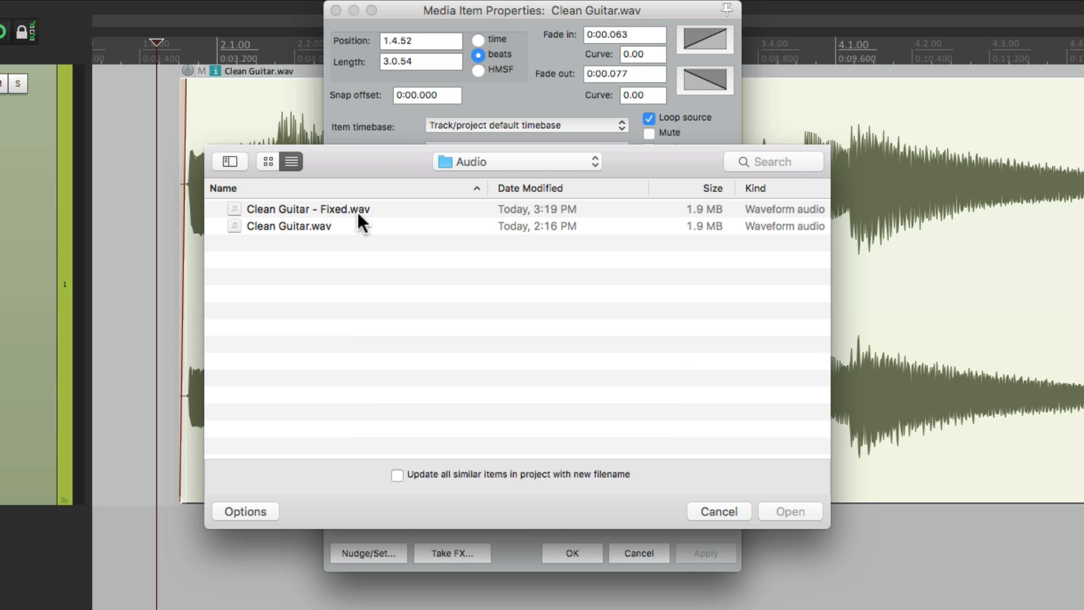
pyautogui.moveTo(397, 213)
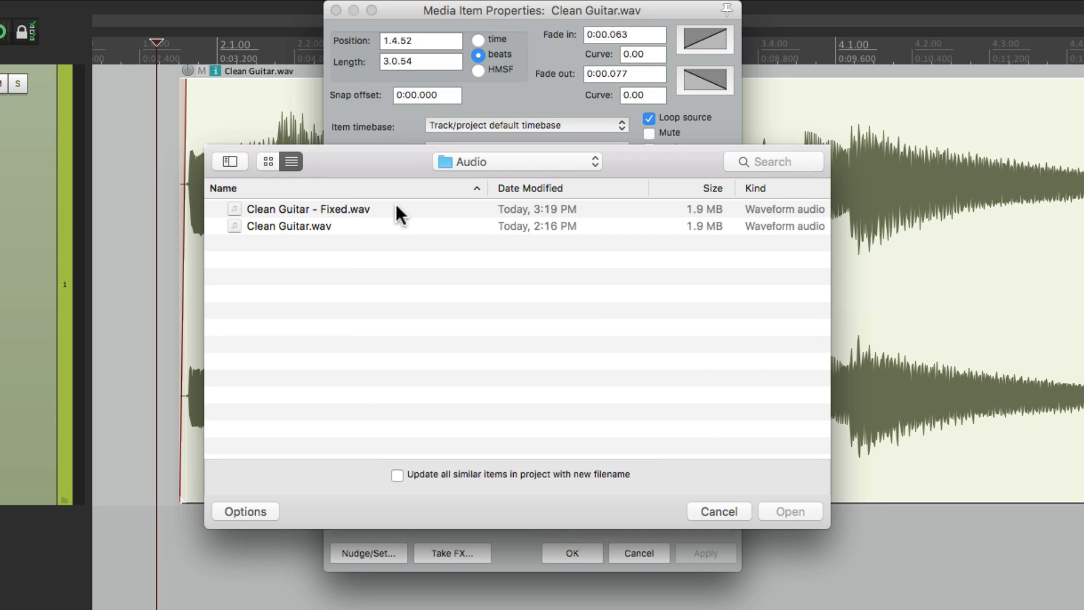
pyautogui.doubleClick(309, 209)
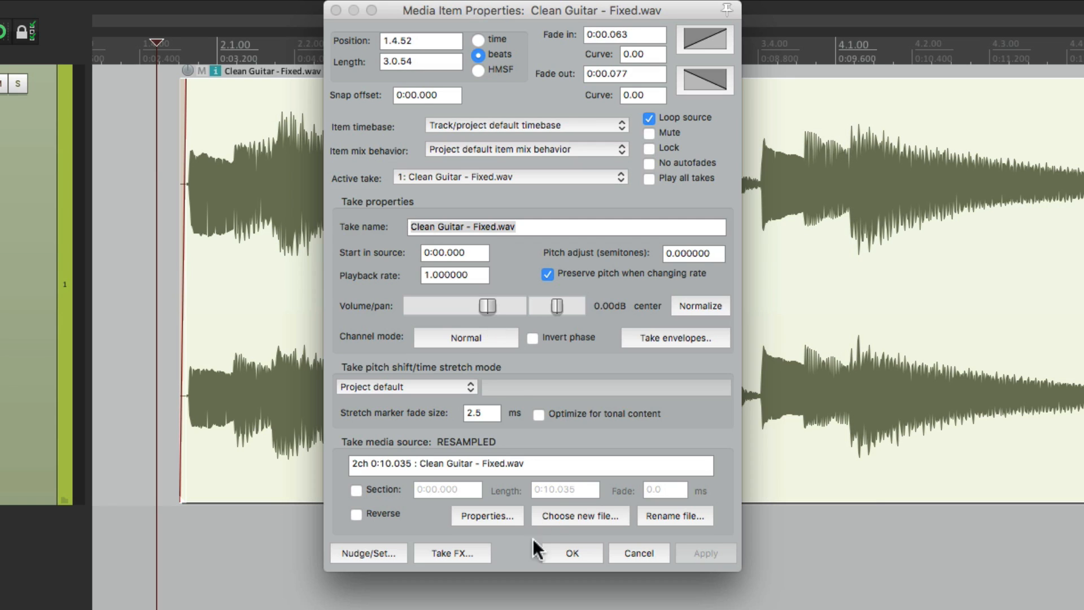
pyautogui.click(570, 552)
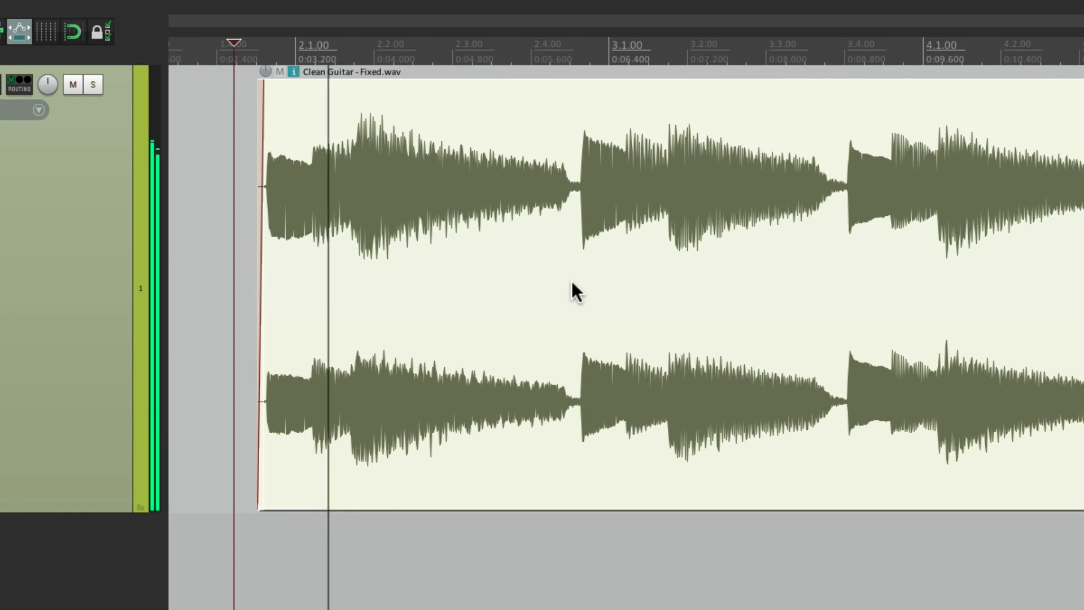
# Undo back to the original Clean Guitar.wav and bring up the guitar item's context menu
pyautogui.click(522, 290)
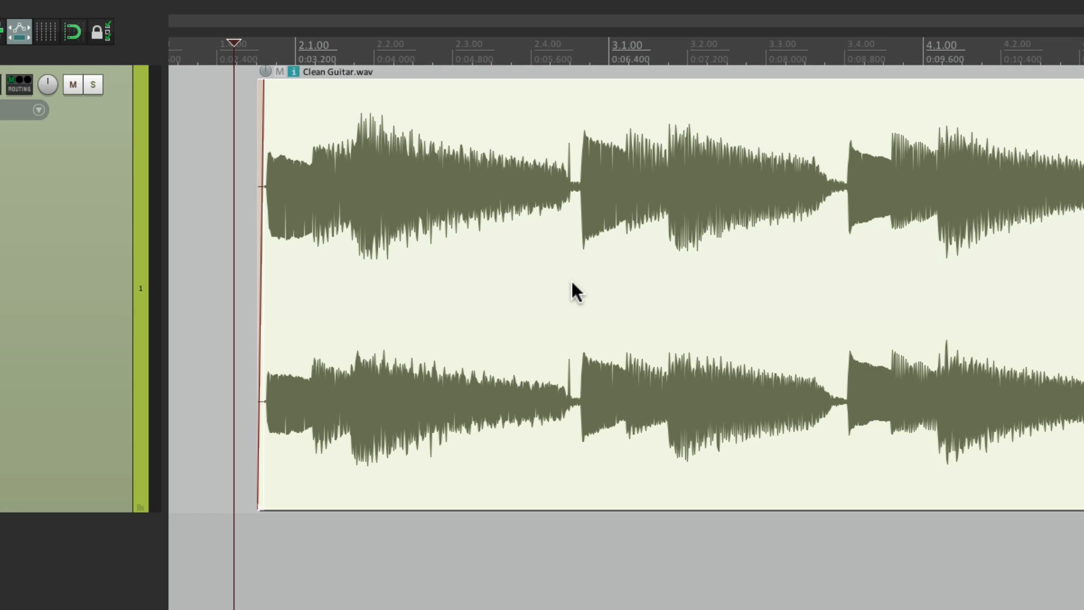
pyautogui.moveTo(396, 289)
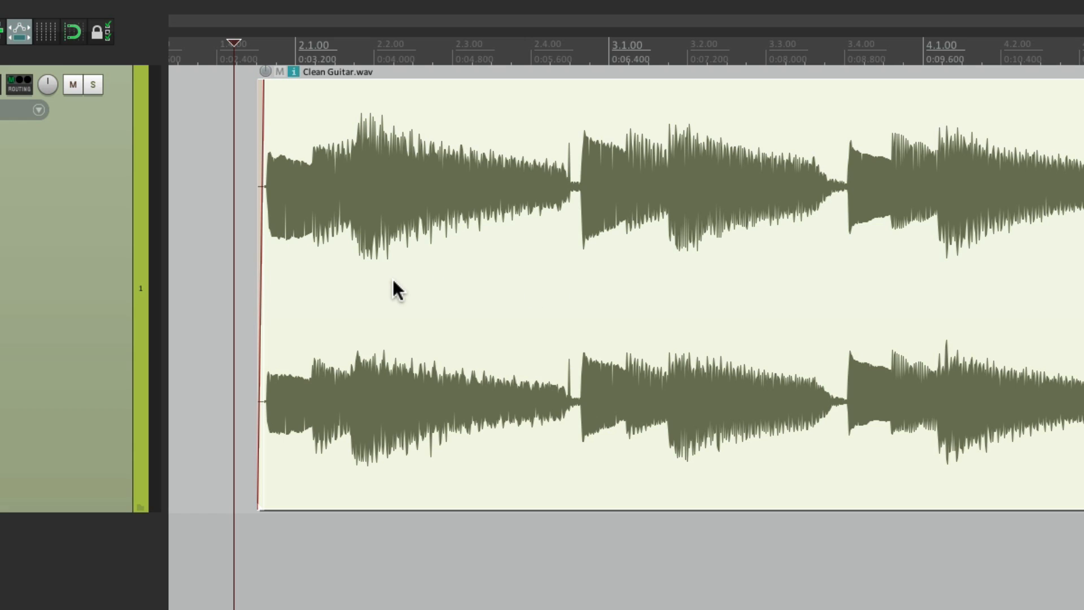
pyautogui.rightClick(398, 289)
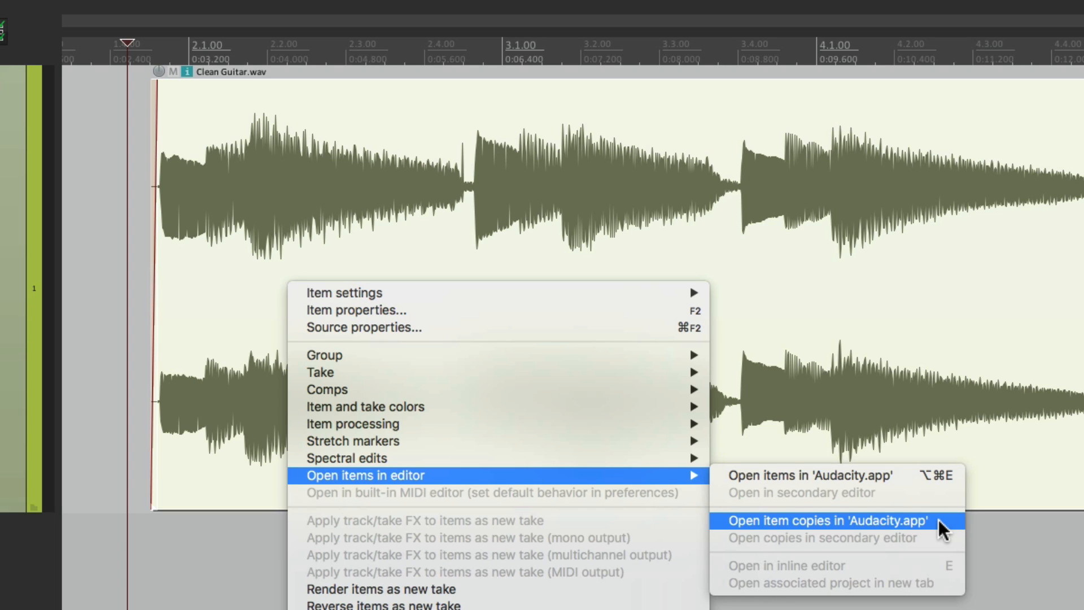
# Import the item copy into Audacity, pencil-redraw the glitch near 3.18 s, and replay it
pyautogui.click(816, 520)
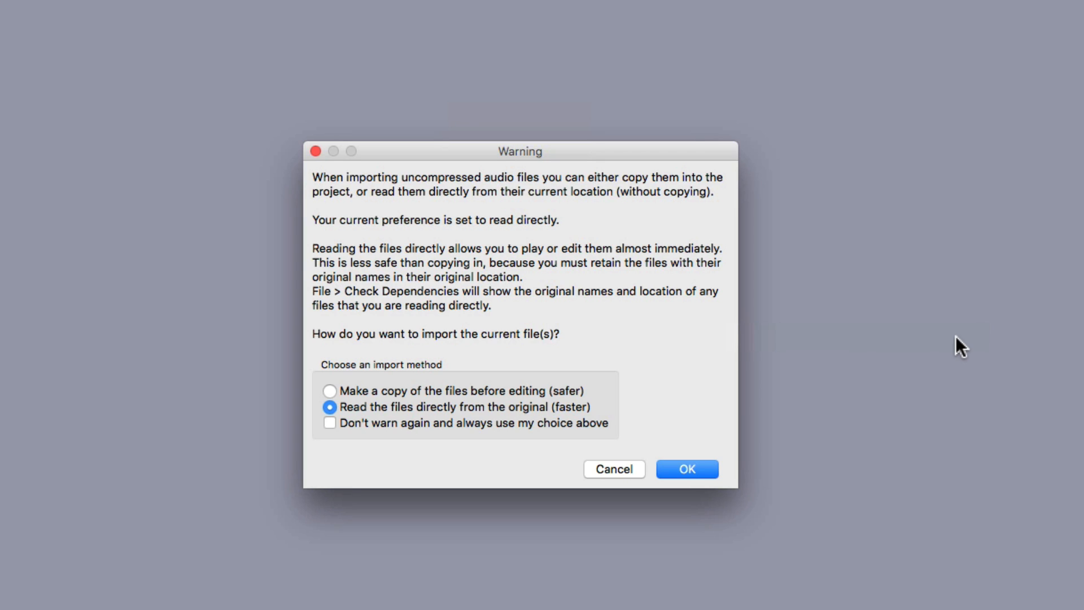
pyautogui.moveTo(656, 431)
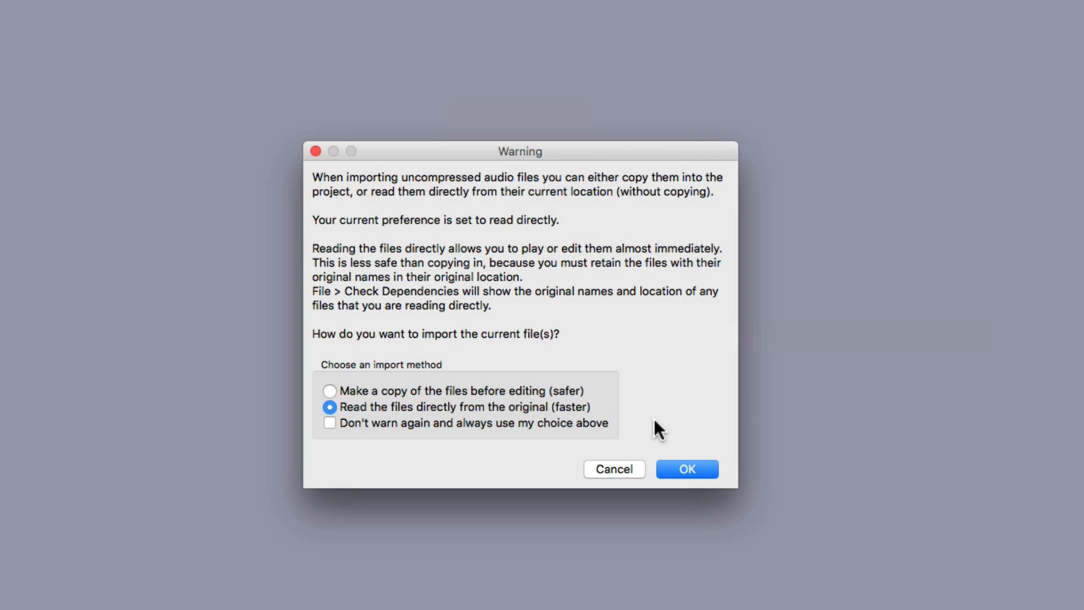
pyautogui.click(686, 469)
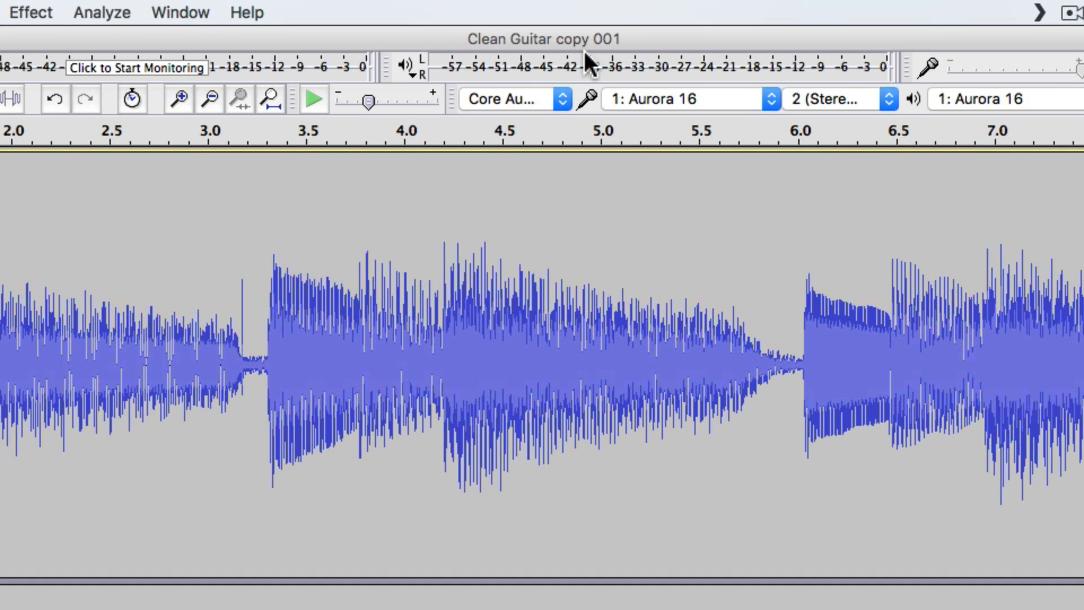
pyautogui.moveTo(581, 55)
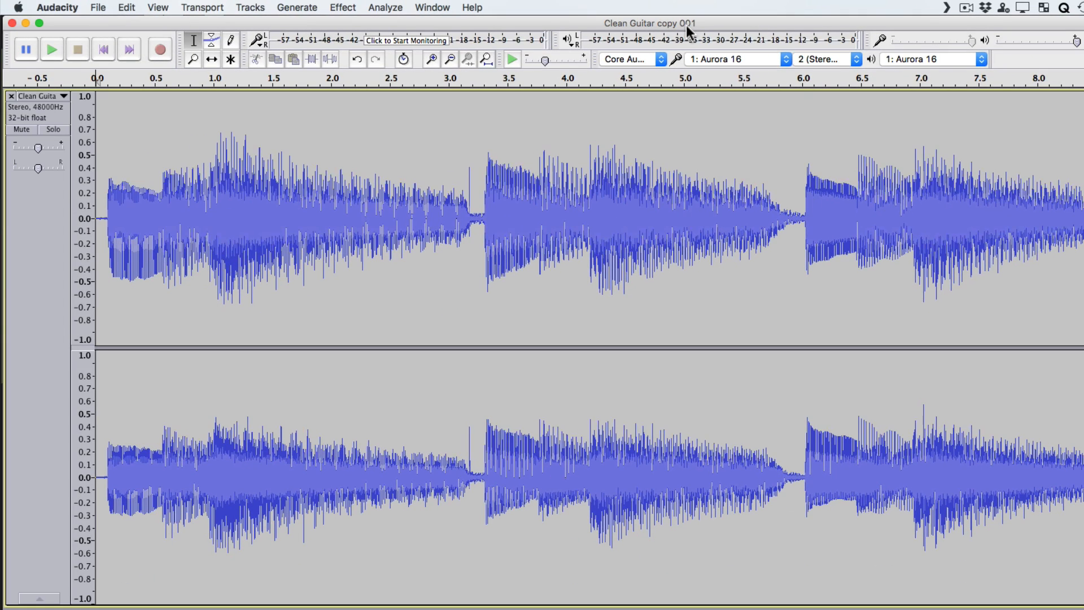
pyautogui.click(431, 59)
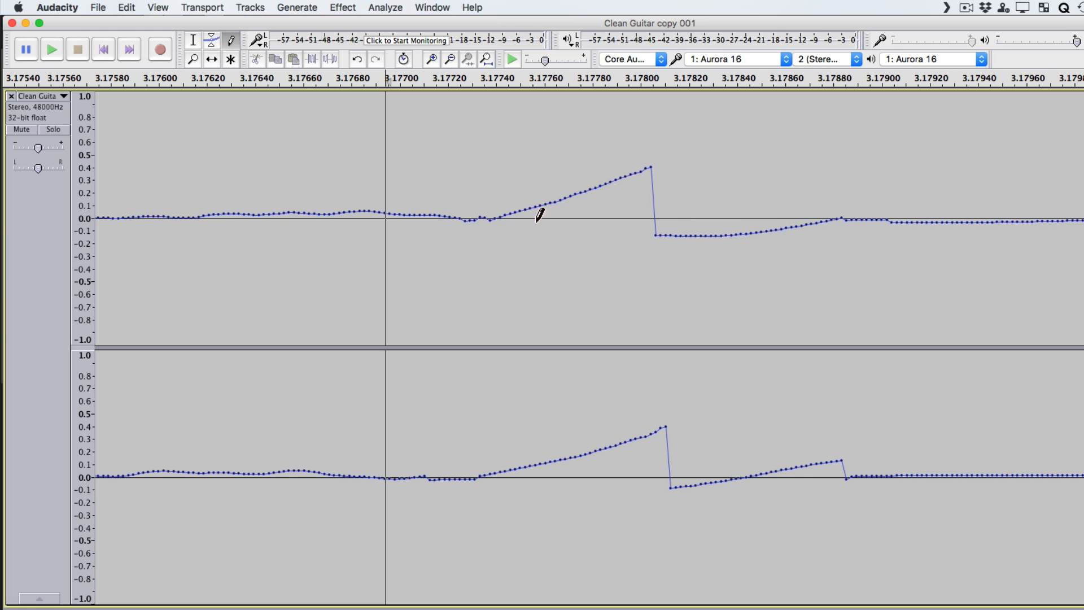
pyautogui.click(449, 59)
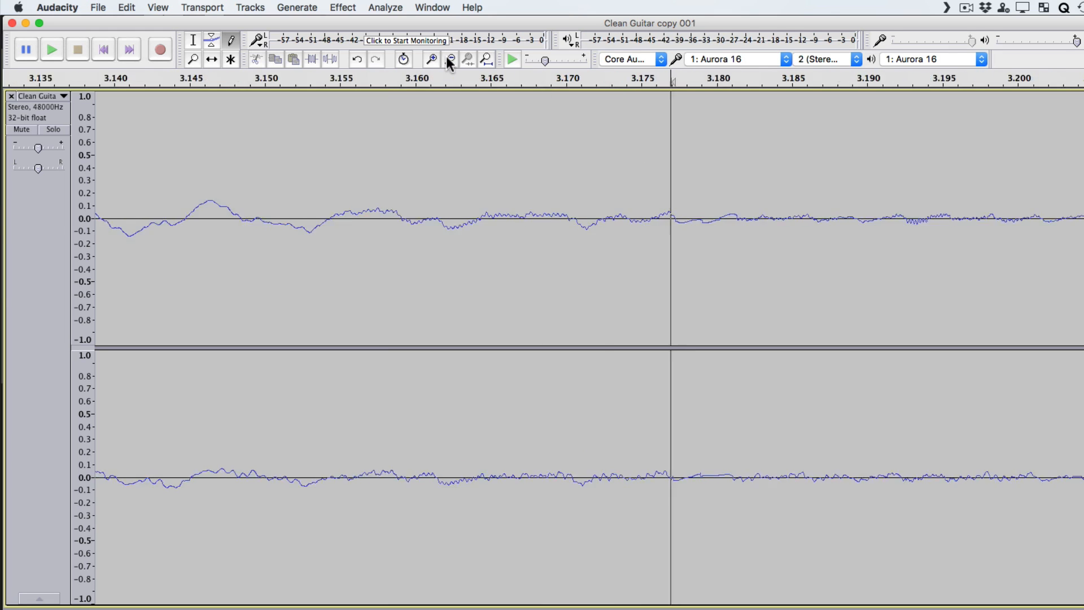
pyautogui.click(450, 59)
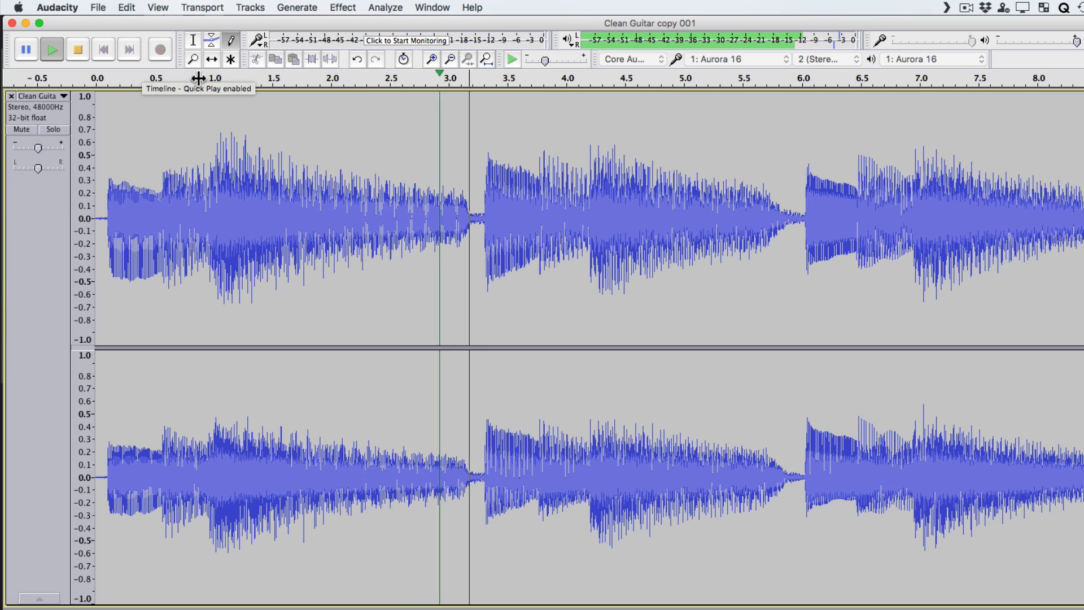
pyautogui.click(672, 78)
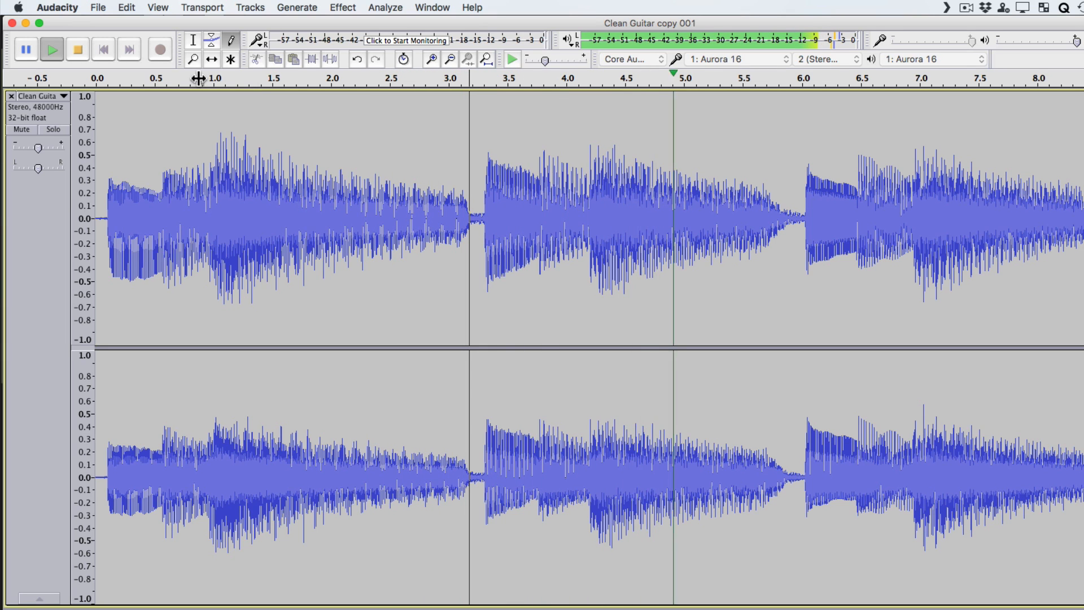
pyautogui.click(97, 7)
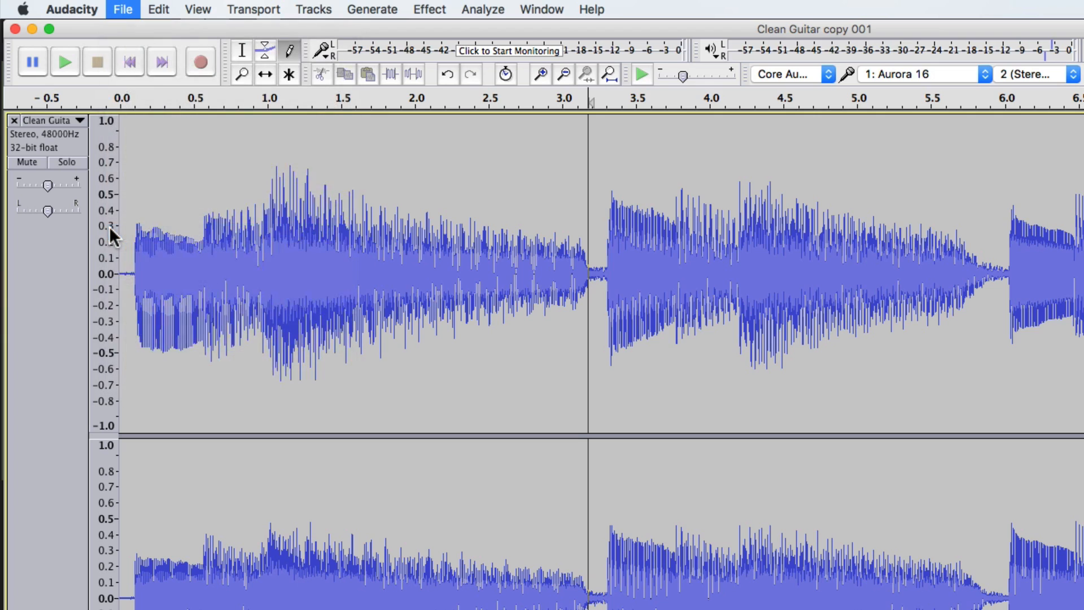
# Export the repaired audio as WAV, replacing Clean Guitar copy 001.wav in the Audio folder
pyautogui.click(123, 9)
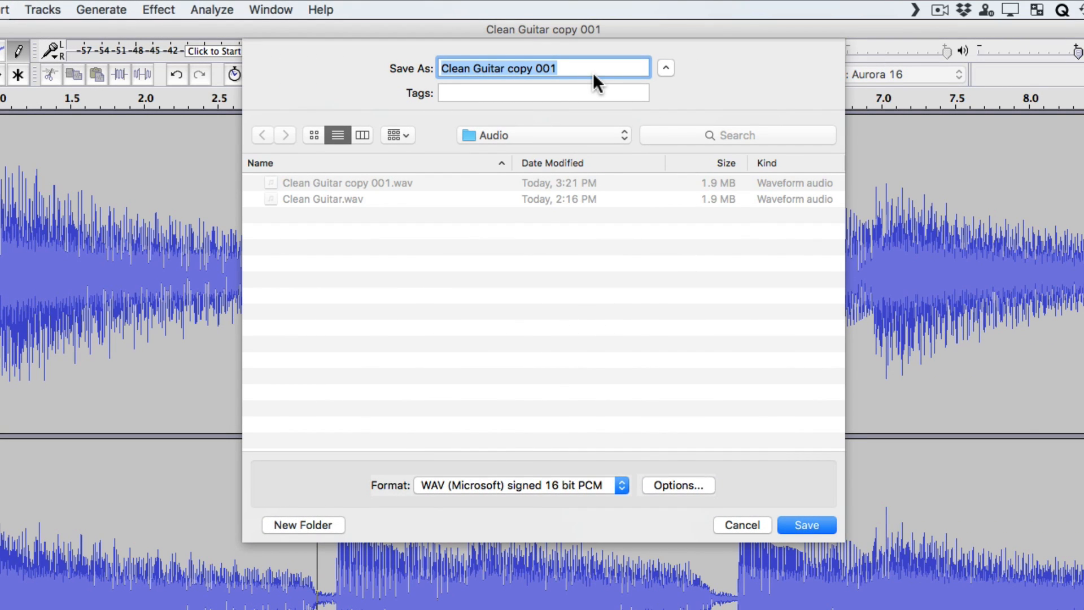
pyautogui.moveTo(527, 141)
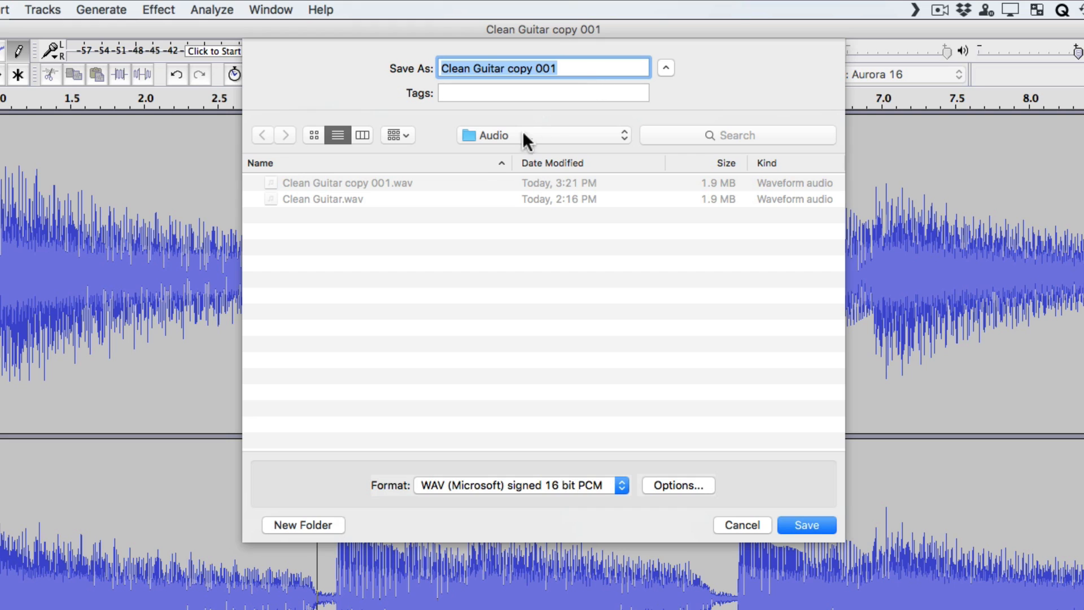
pyautogui.moveTo(785, 518)
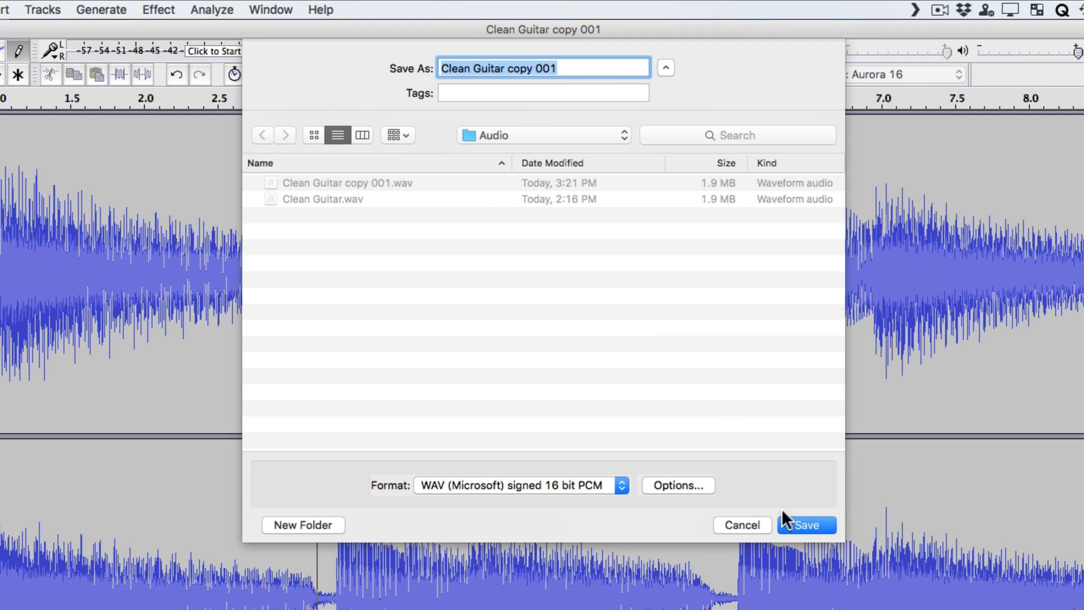
pyautogui.click(806, 524)
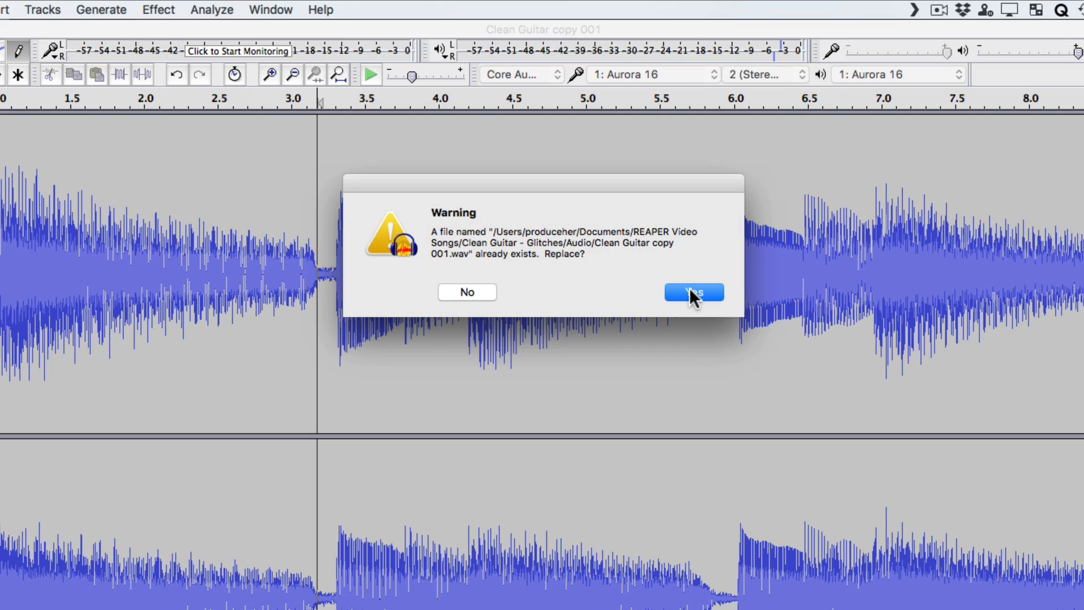
pyautogui.click(693, 292)
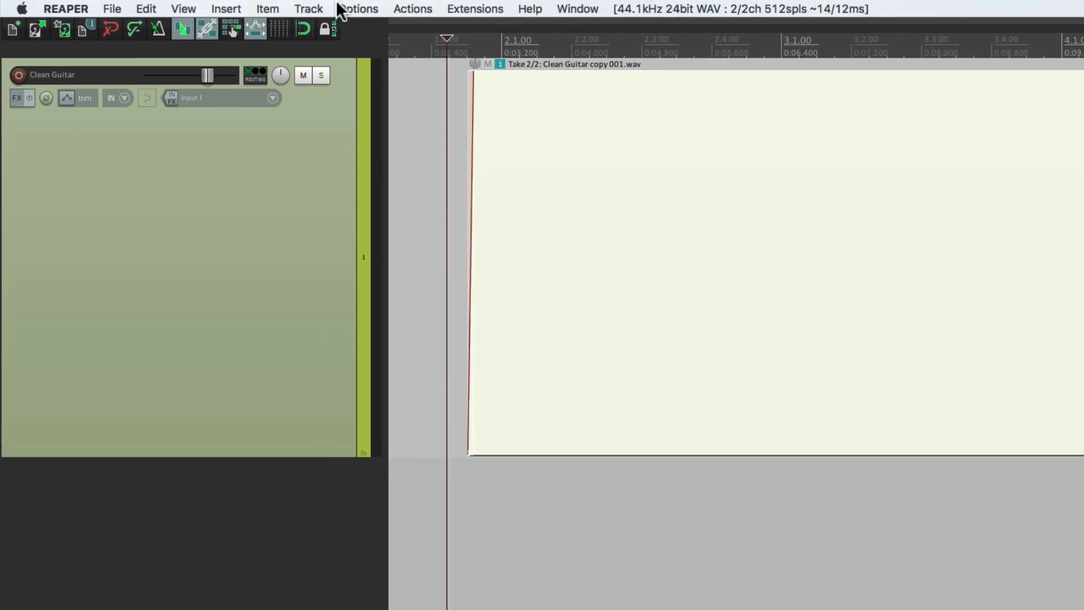
# Rebuild all peaks via Item > Peaks, then select the Clean Guitar copy 001 item
pyautogui.click(280, 9)
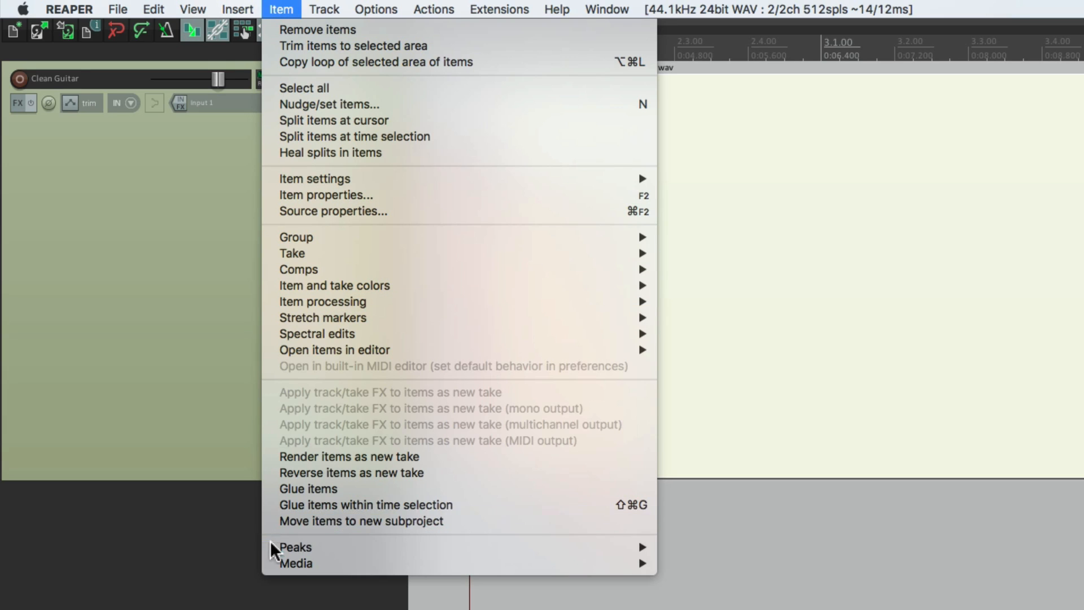
pyautogui.click(295, 548)
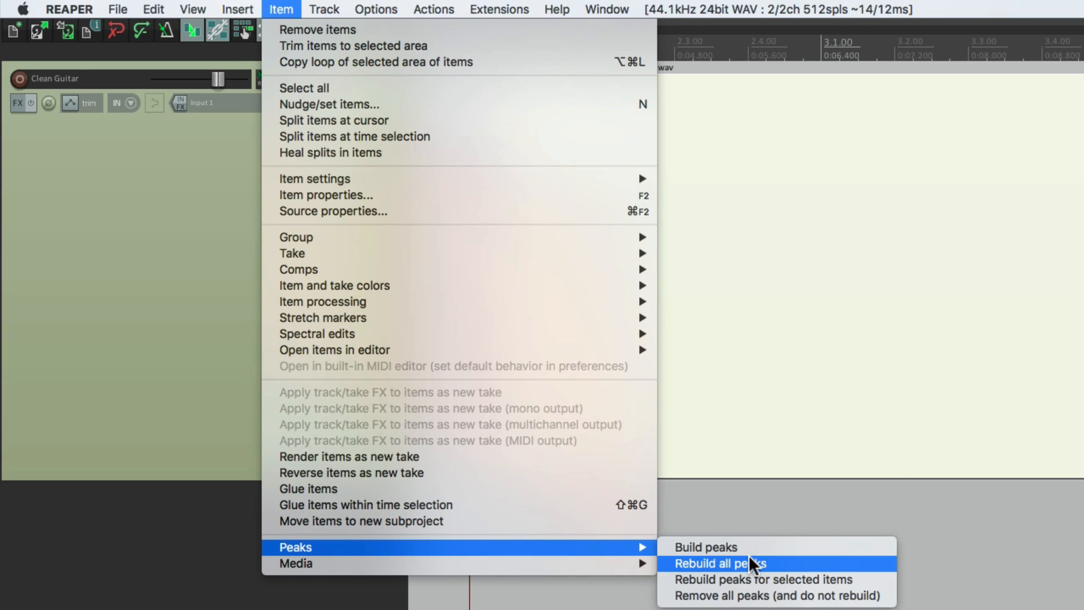
pyautogui.click(719, 563)
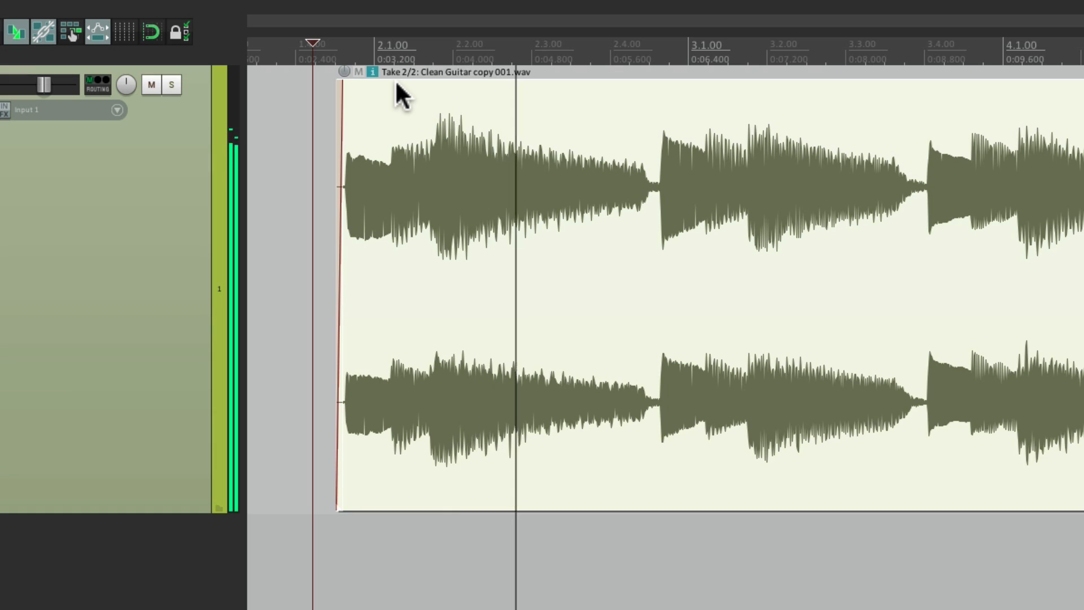
pyautogui.click(712, 277)
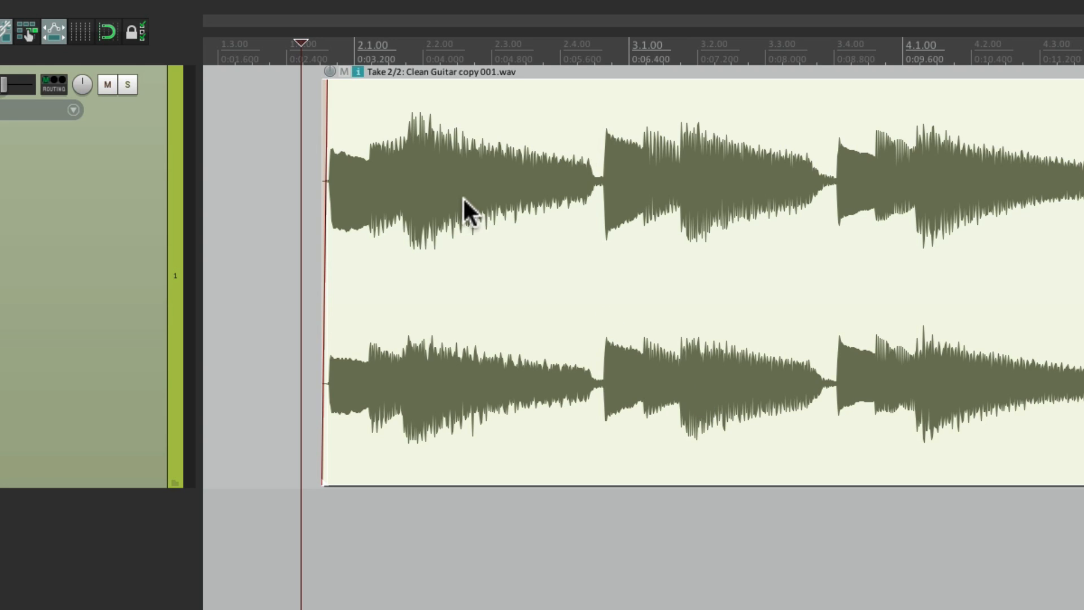
# Crop the guitar item to its active take, Clean Guitar copy 001
pyautogui.rightClick(470, 210)
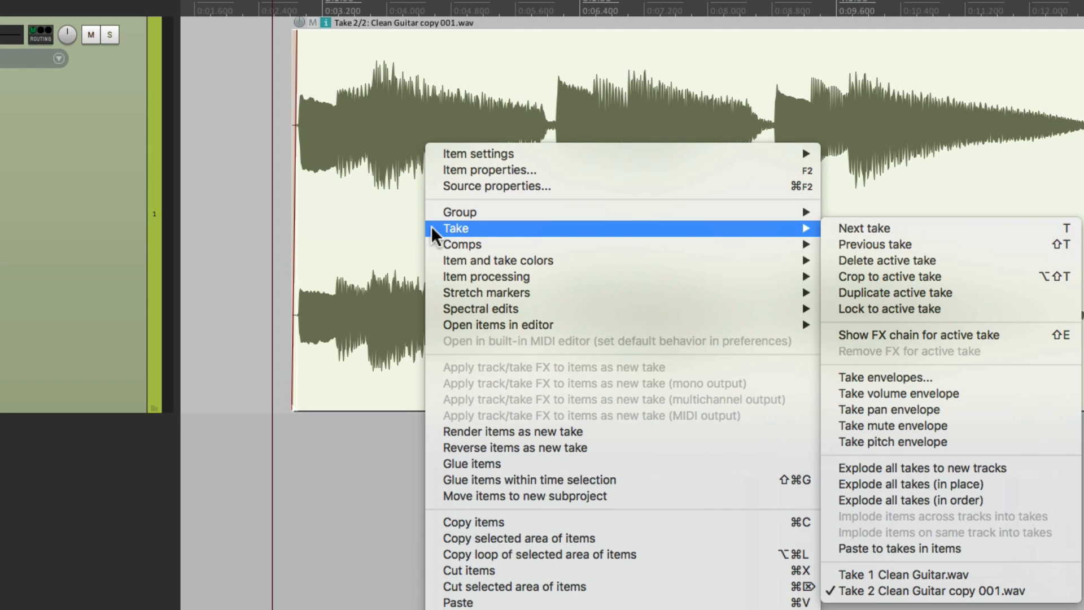
pyautogui.moveTo(912, 276)
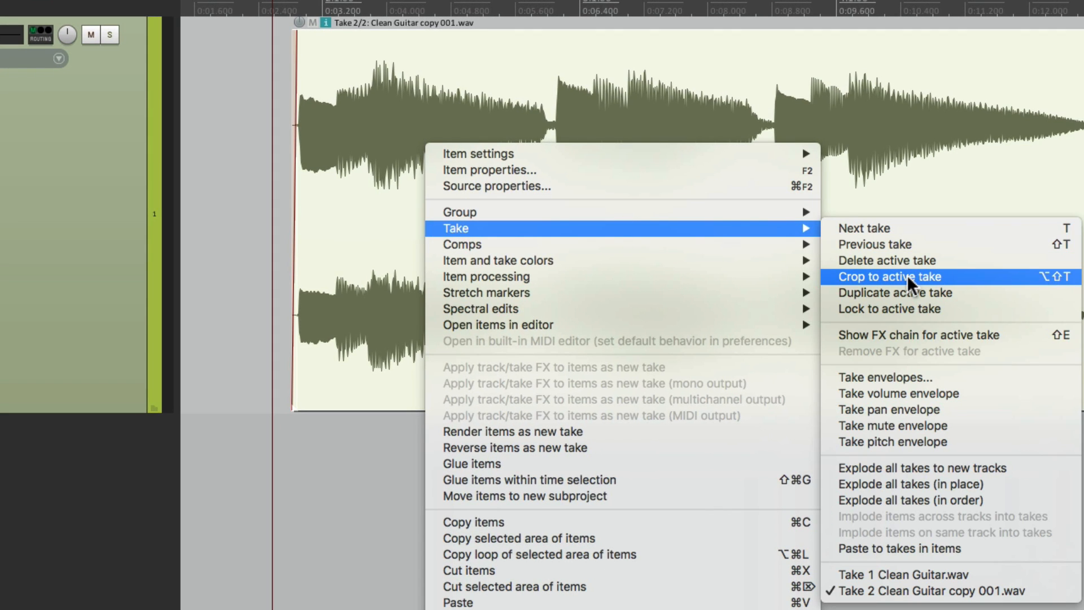
pyautogui.click(890, 277)
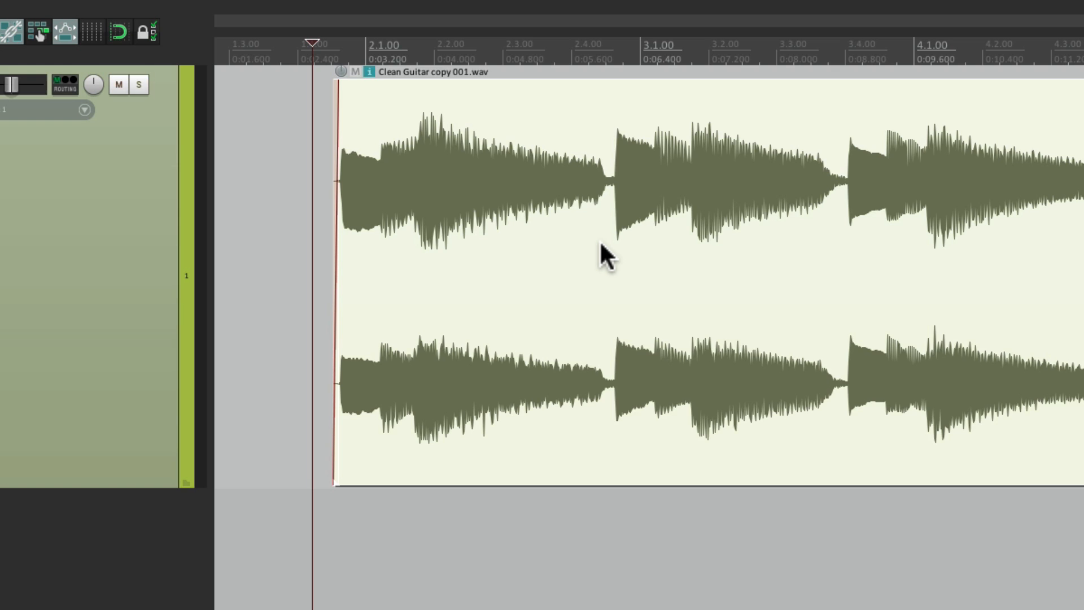
# Set the item's source back to Clean Guitar.wav in Item Properties and apply
pyautogui.rightClick(604, 252)
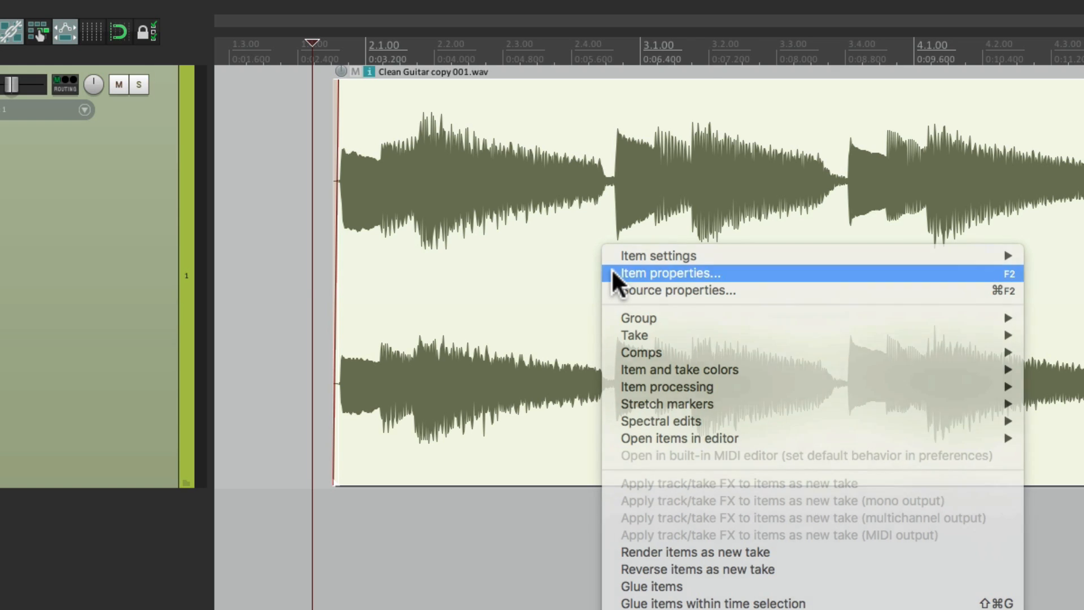
pyautogui.click(668, 273)
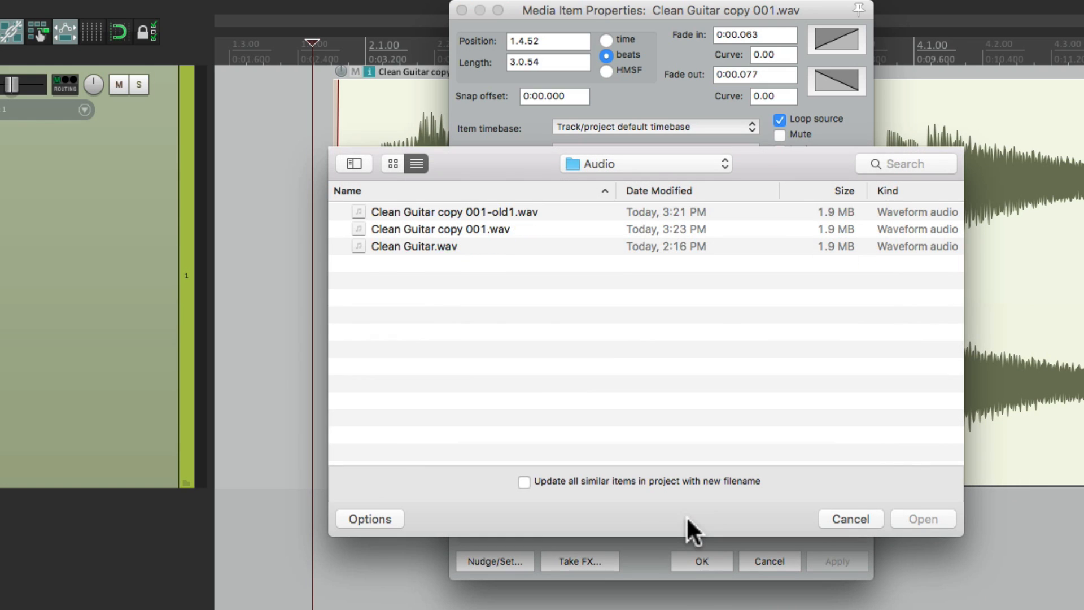
pyautogui.moveTo(484, 253)
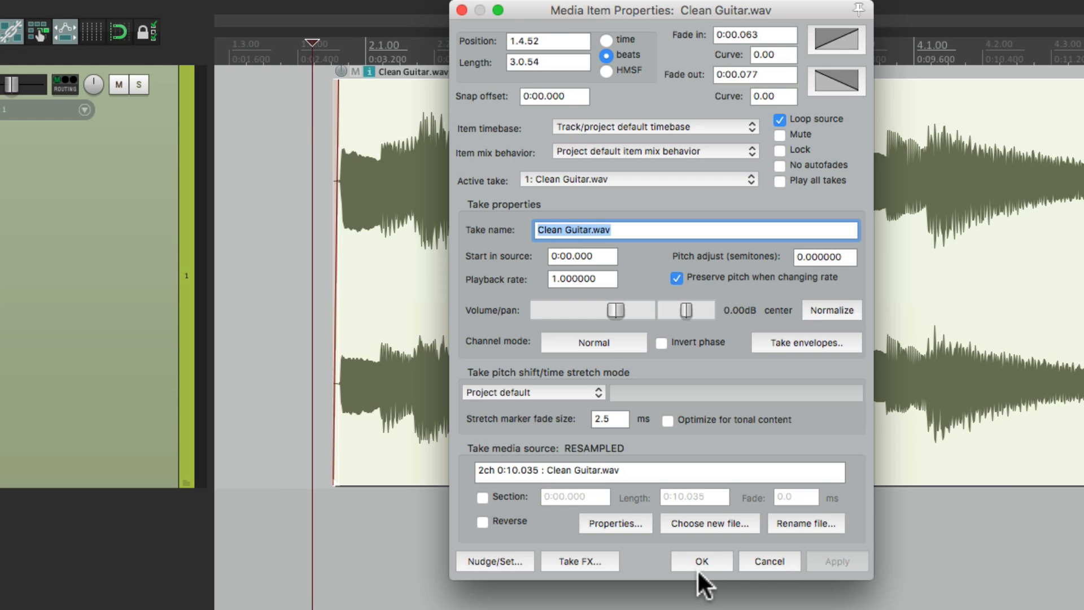
pyautogui.click(700, 561)
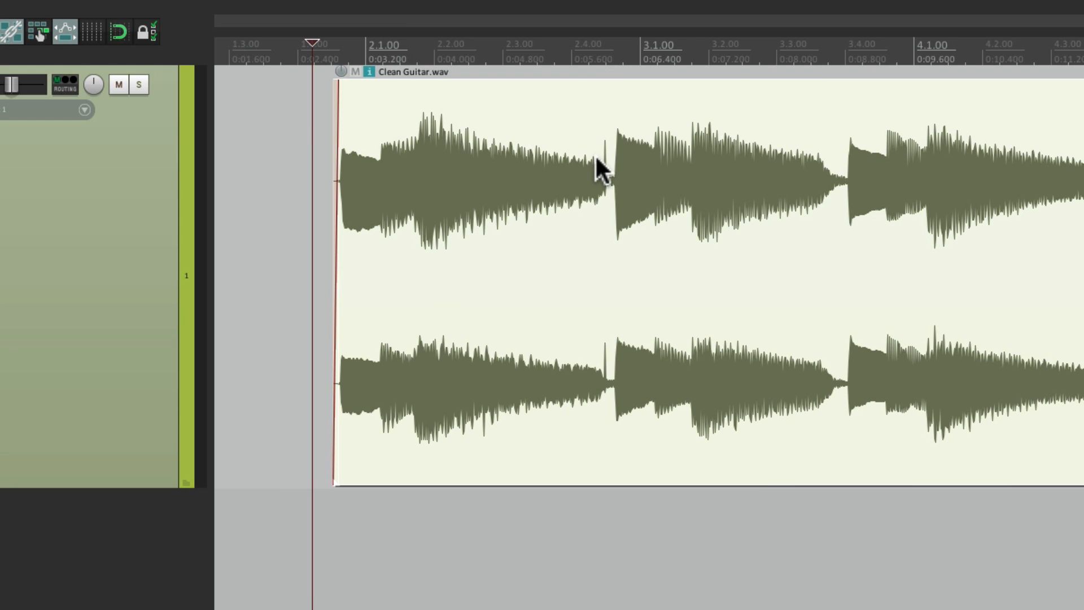
pyautogui.moveTo(600, 228)
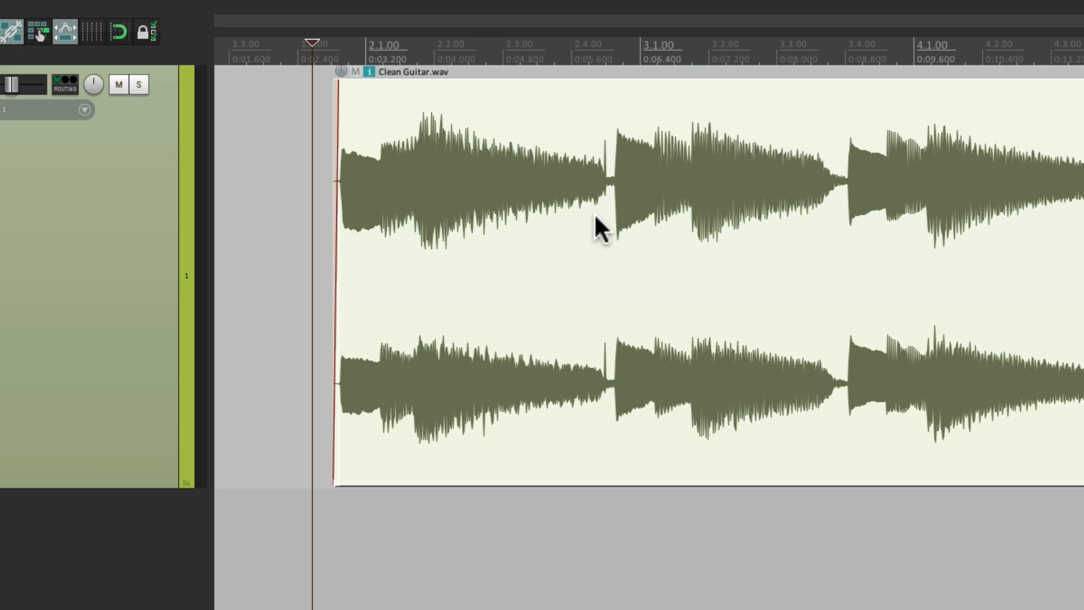